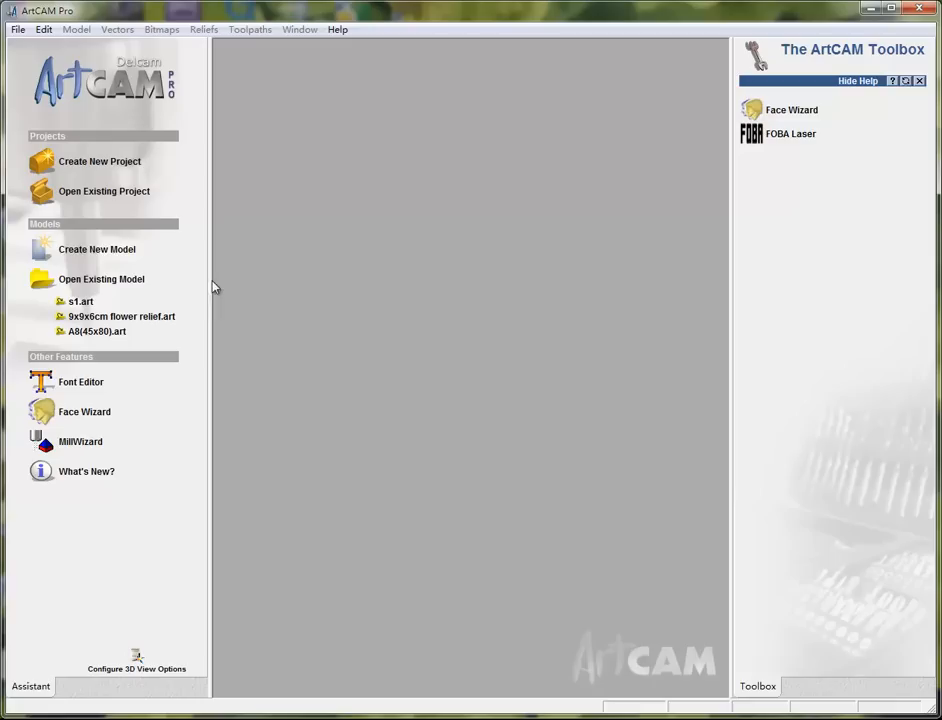
mouse_move(84, 256)
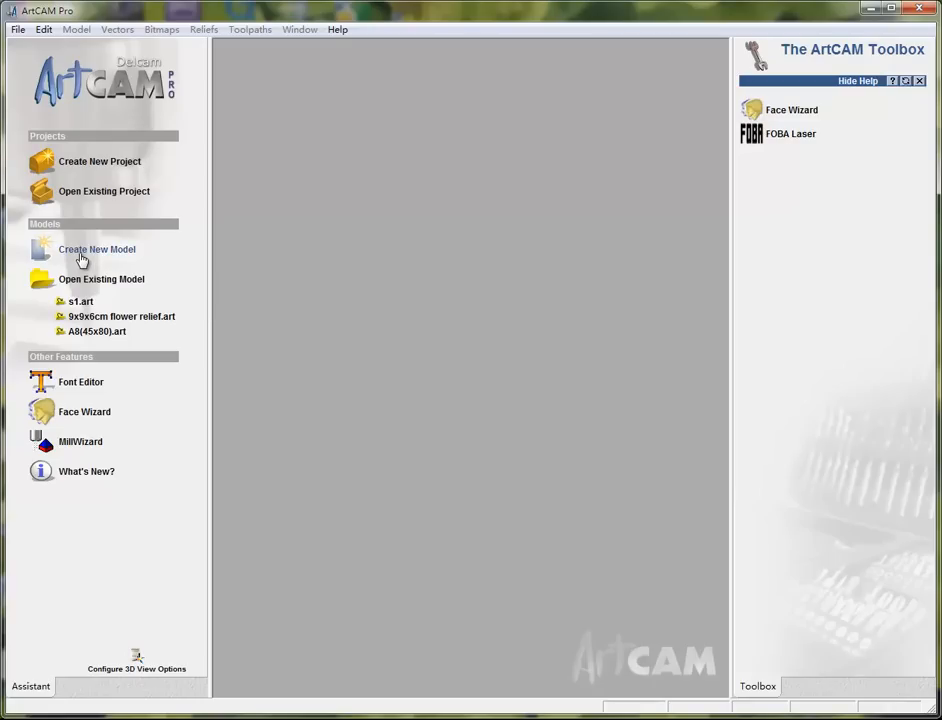
- Create a new 600 x 900 mm model with the resolution nudged slightly higher
left_click(96, 248)
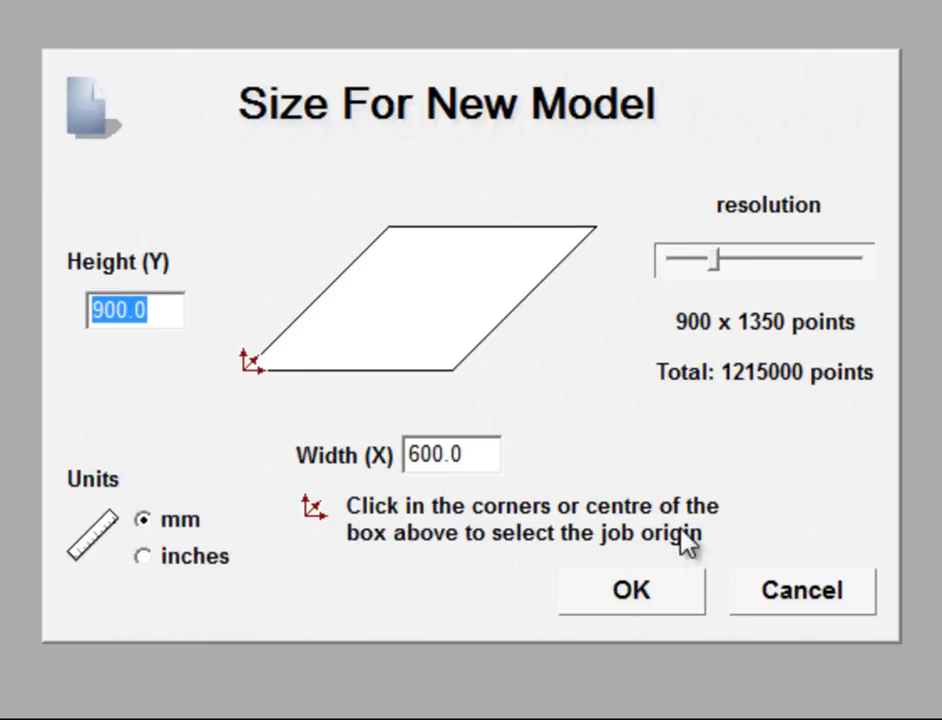
left_click_drag(716, 258, 722, 260)
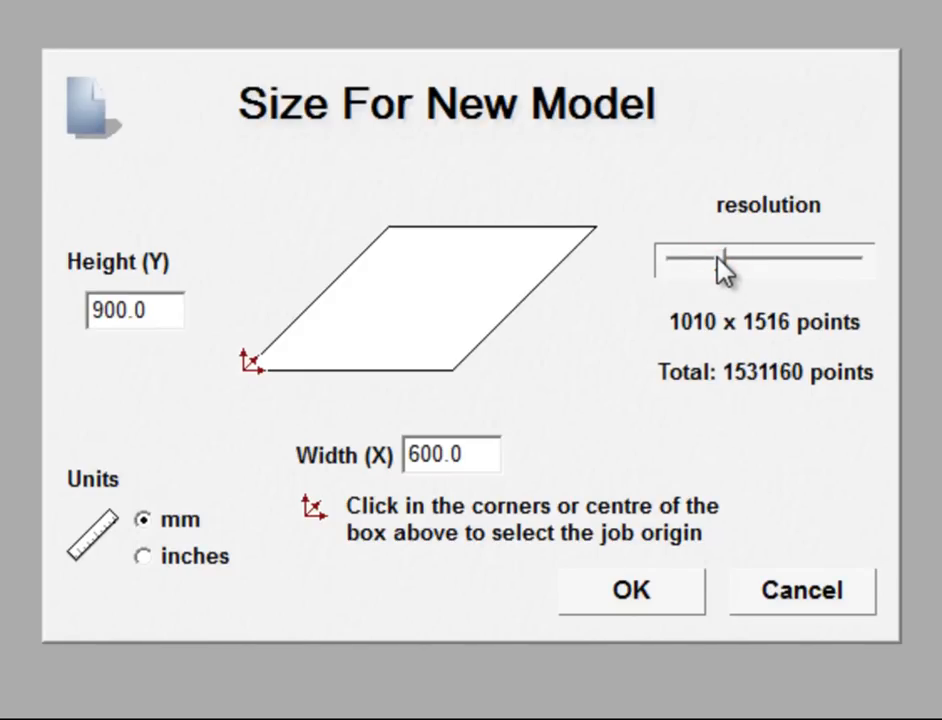
left_click(628, 588)
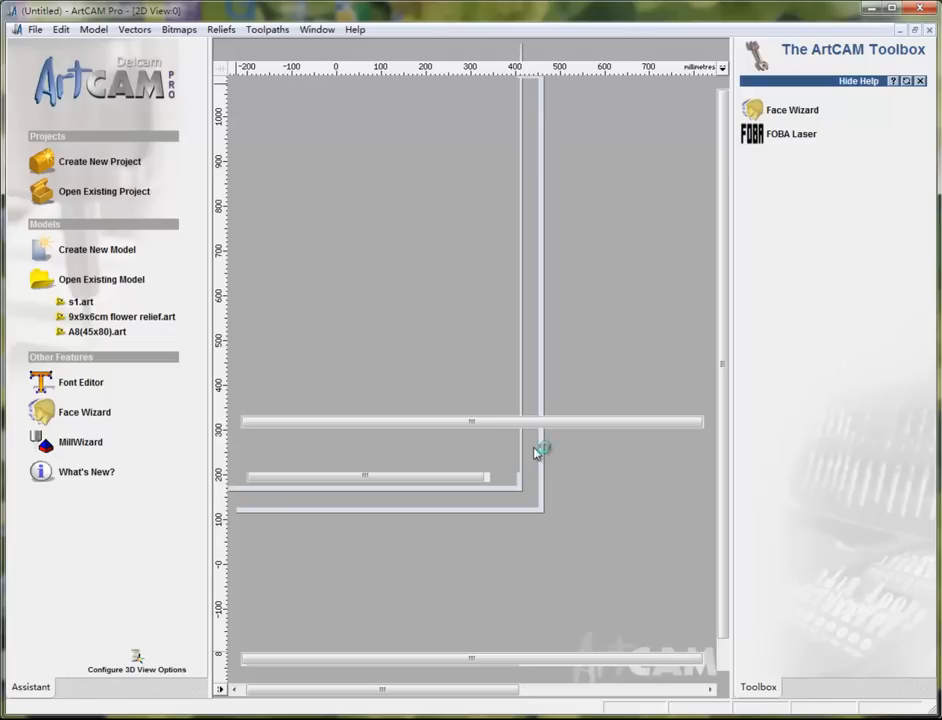
- Create a 300 mm square vector with the Rectangle tool's Square option
left_click(96, 248)
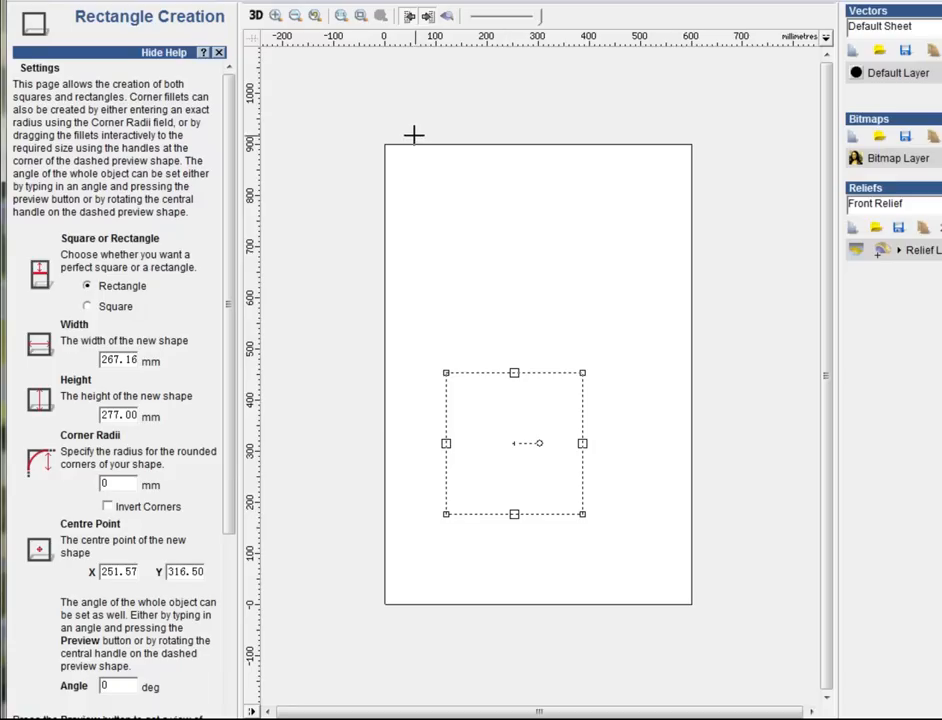
mouse_move(496, 452)
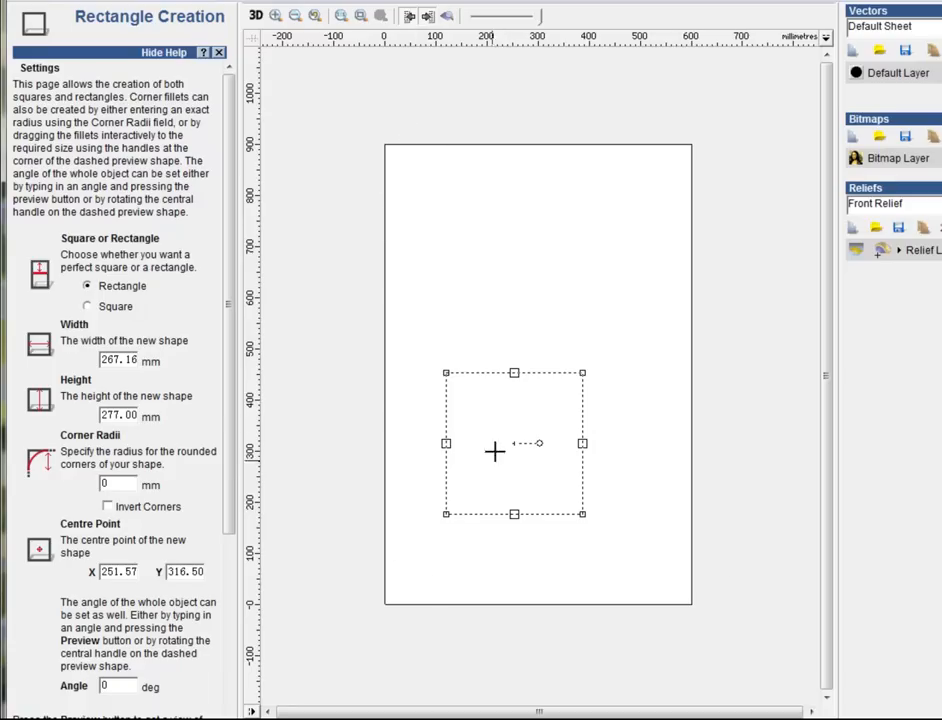
mouse_move(620, 492)
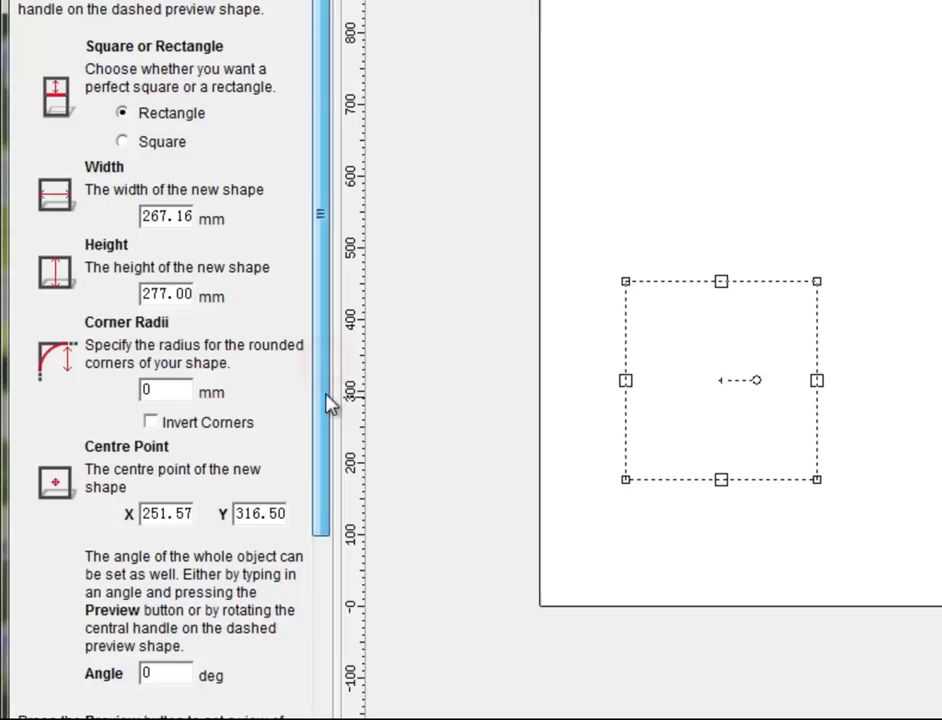
triple_click(166, 216)
type("300")
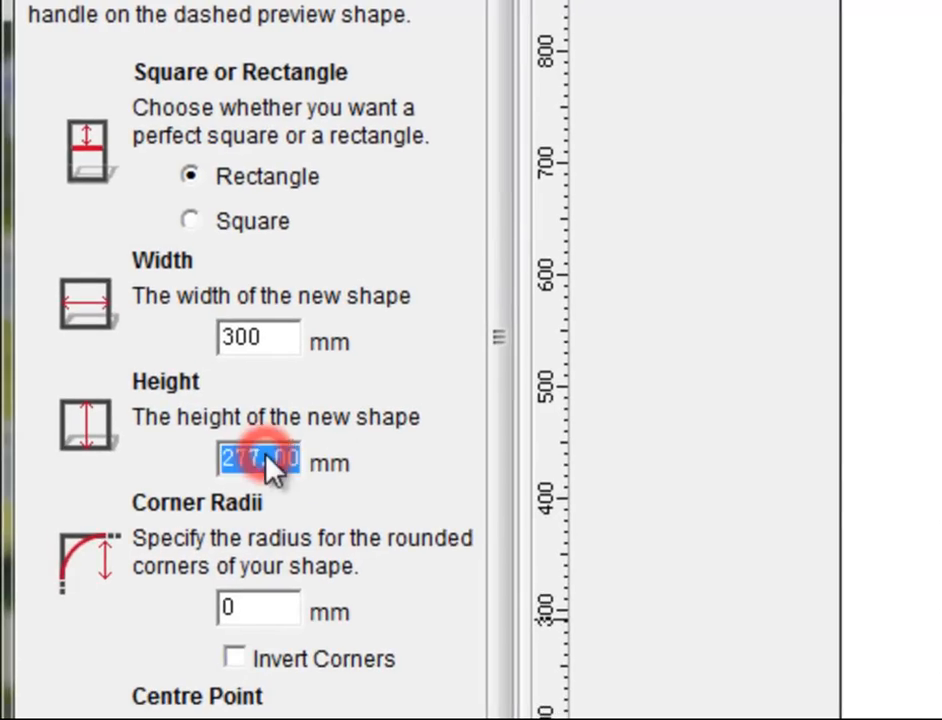
mouse_move(224, 224)
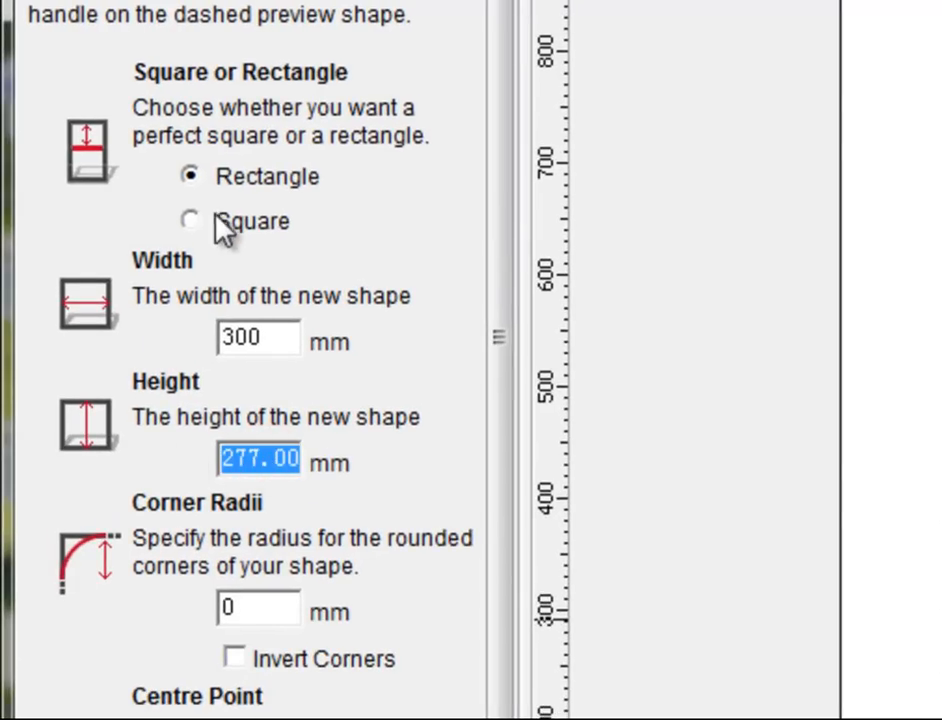
left_click(190, 220)
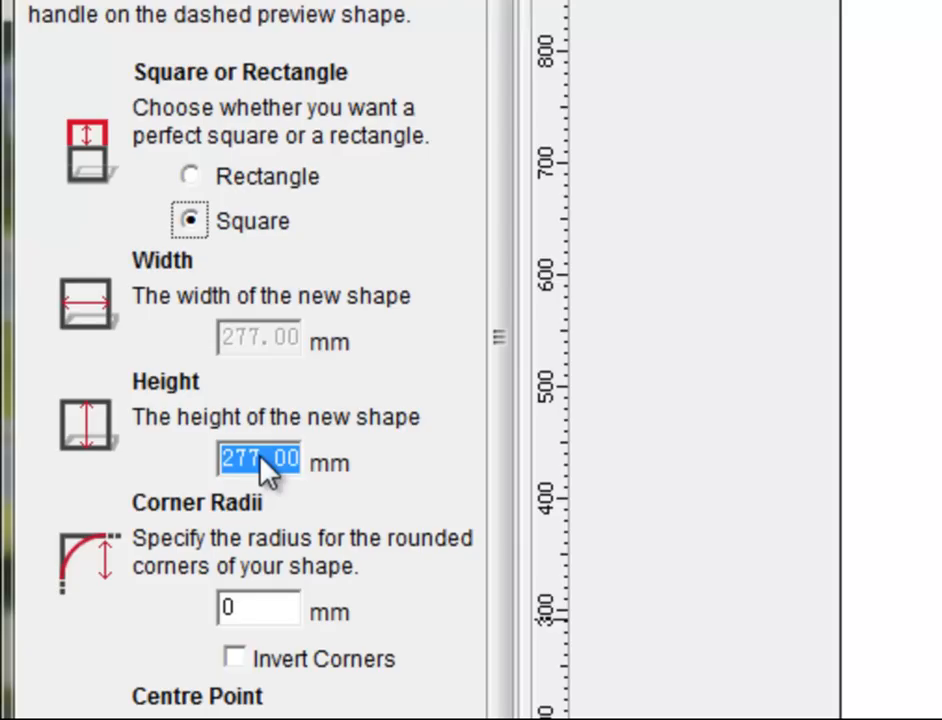
type("300")
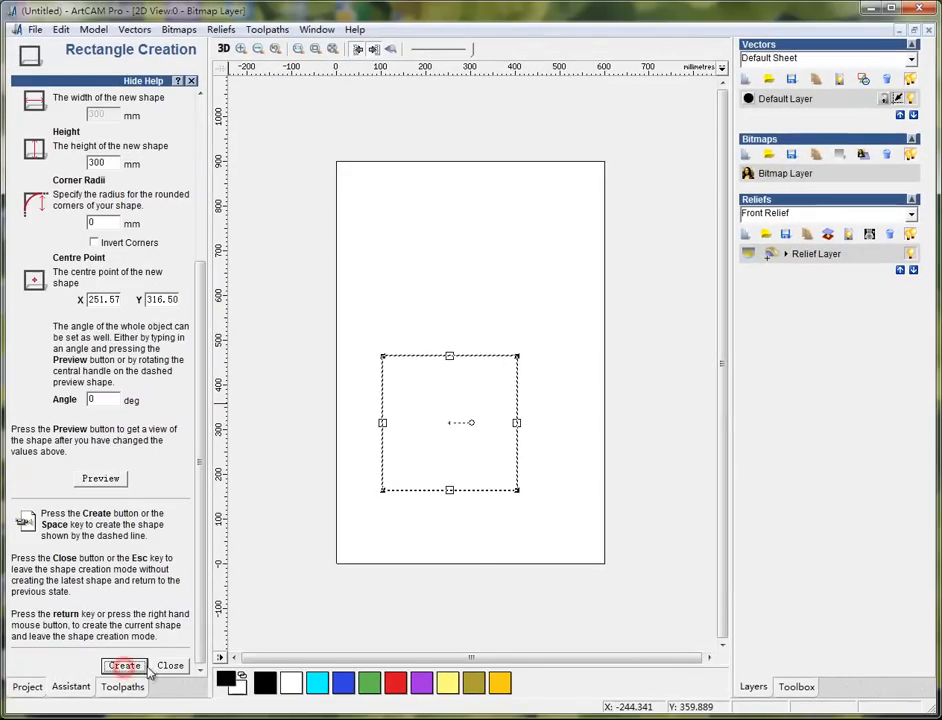
left_click(124, 666)
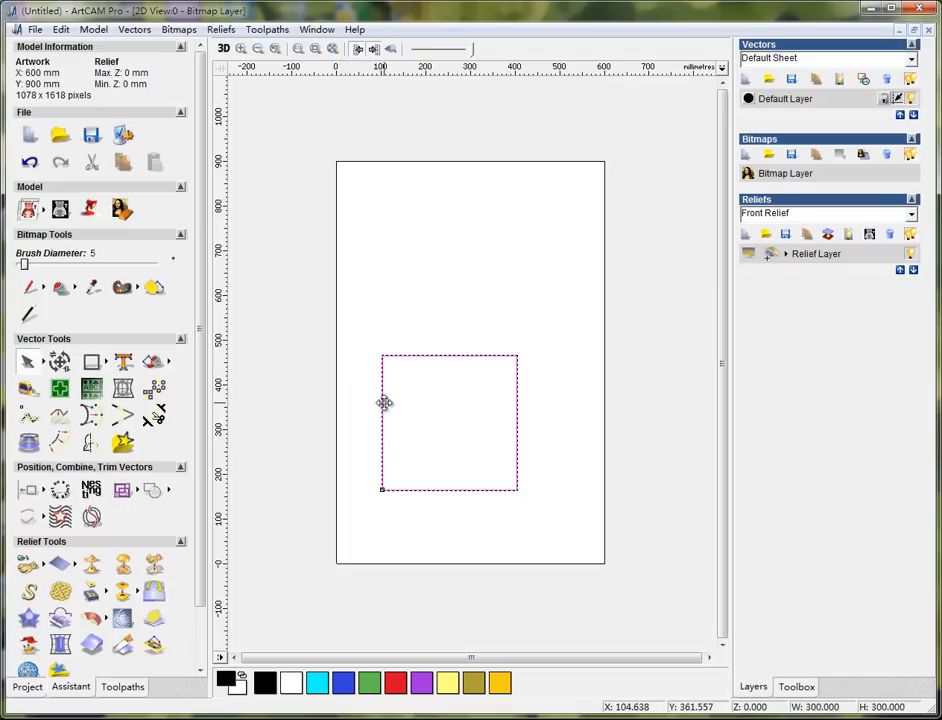
- Drag the square to the lower-left and set its Transform Vectors position to 0 at the origin
left_click_drag(384, 402, 340, 470)
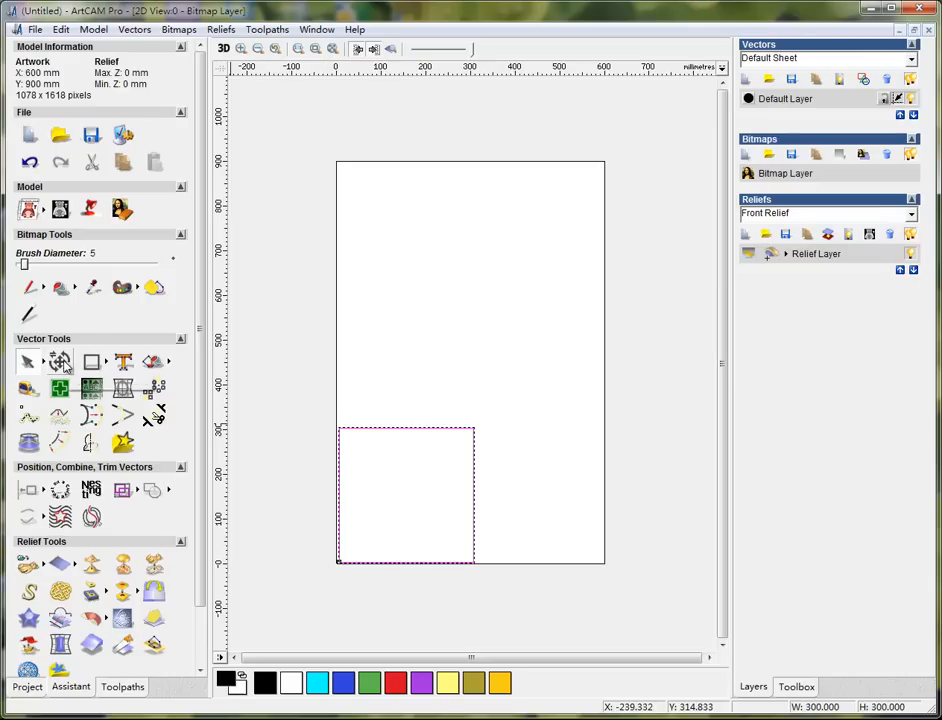
mouse_move(60, 360)
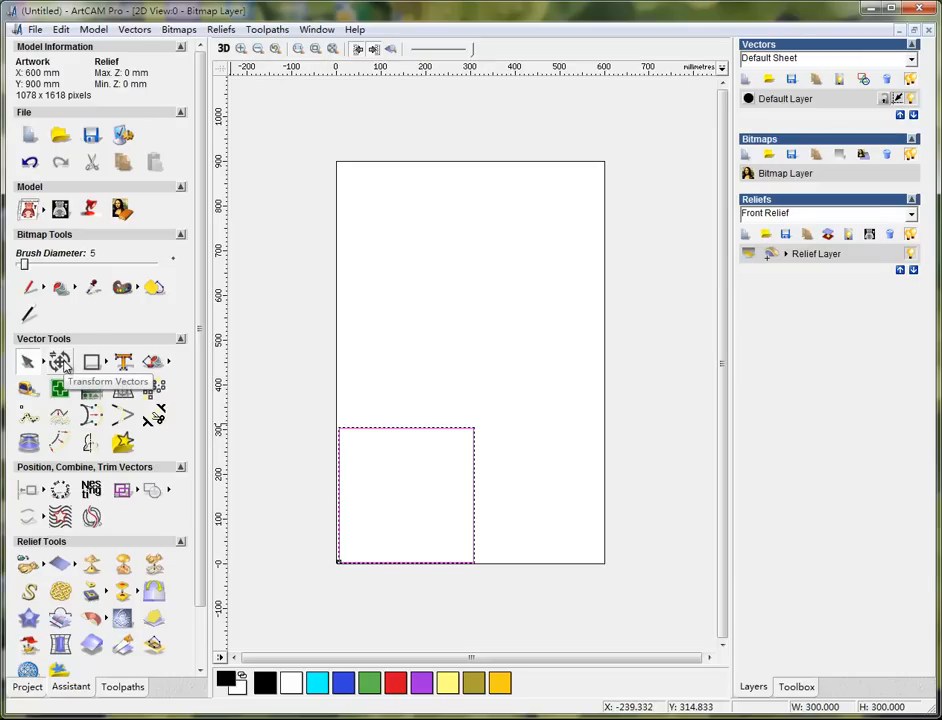
left_click(60, 362)
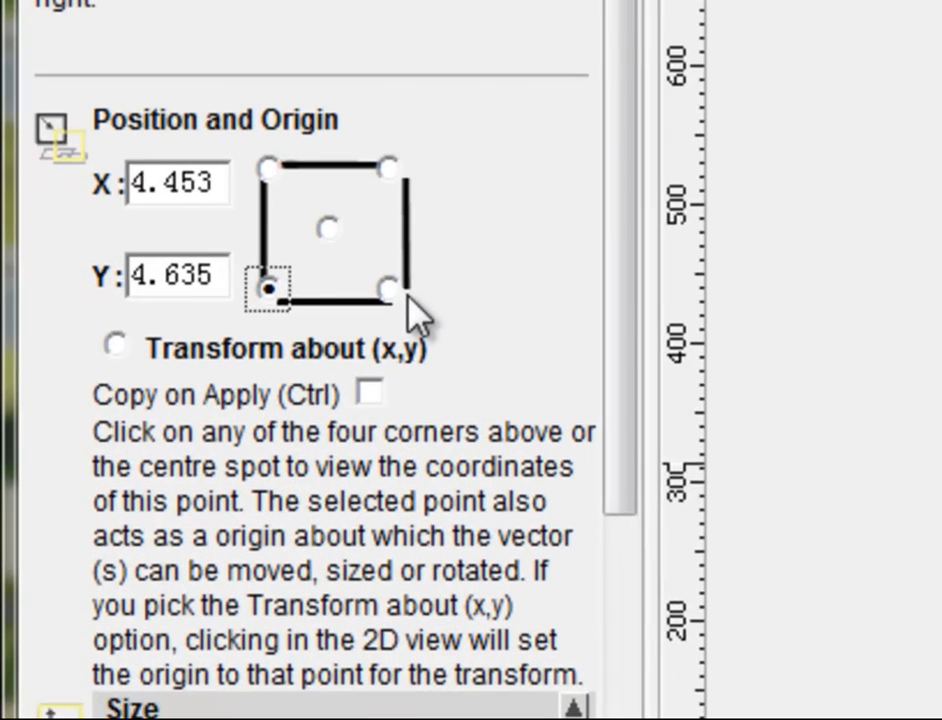
triple_click(178, 184)
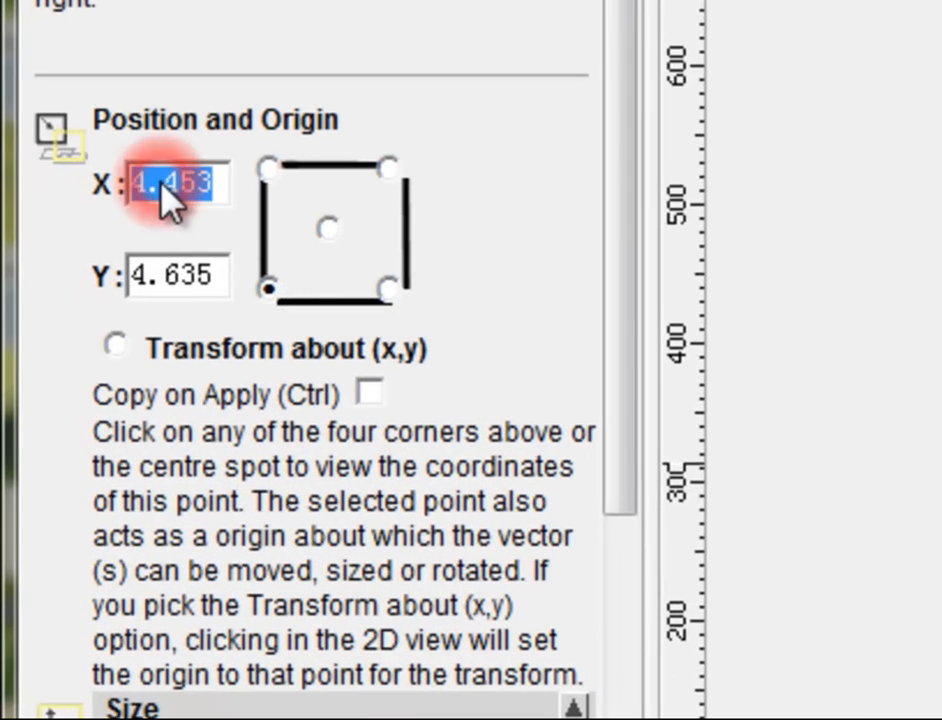
type("0")
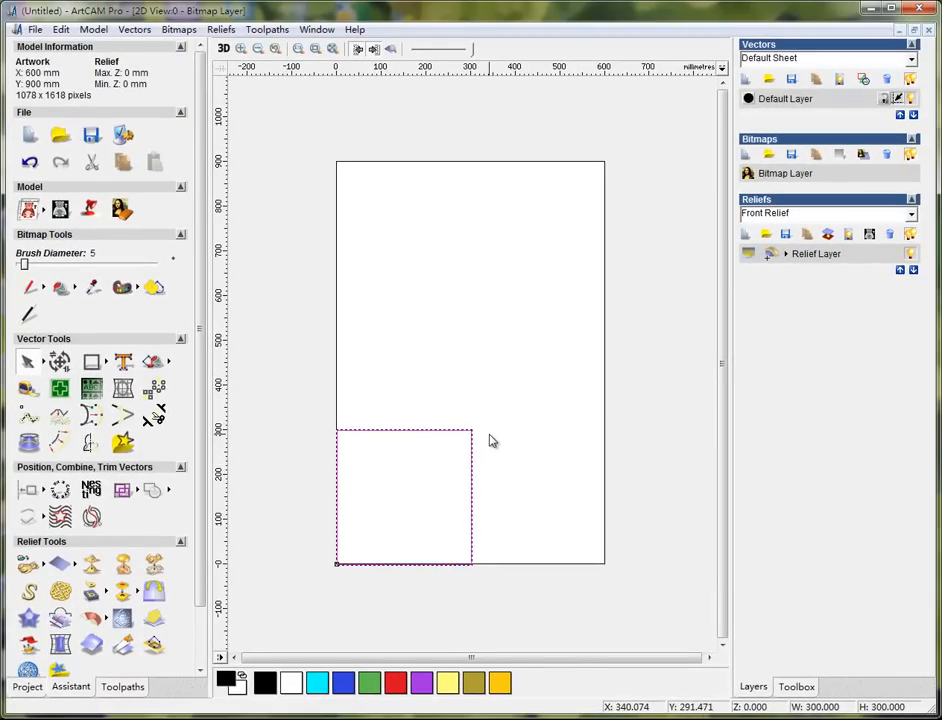
mouse_move(520, 436)
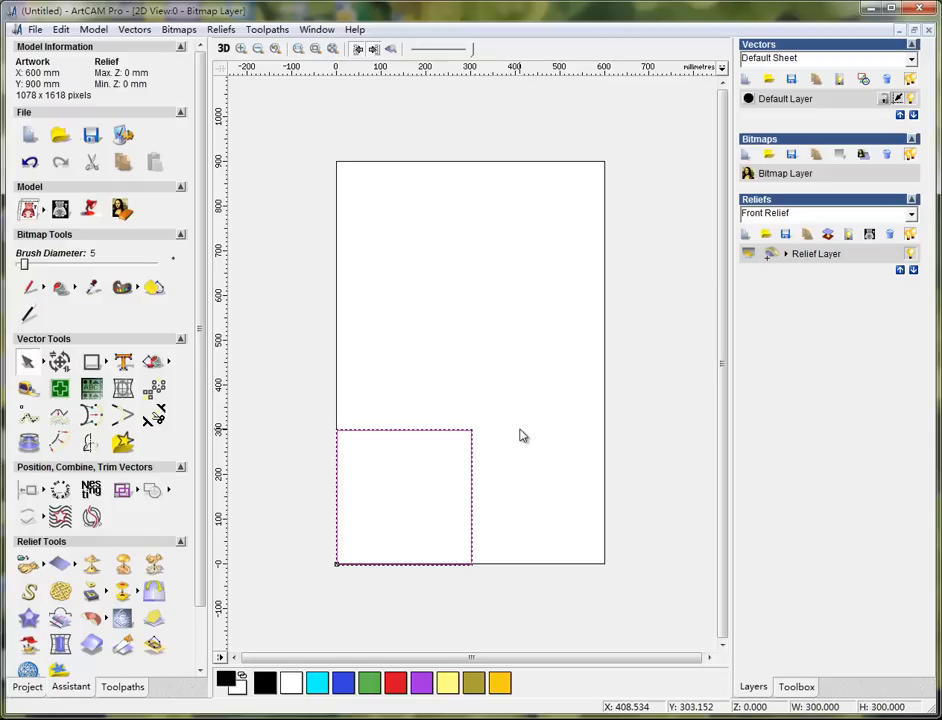
mouse_move(490, 450)
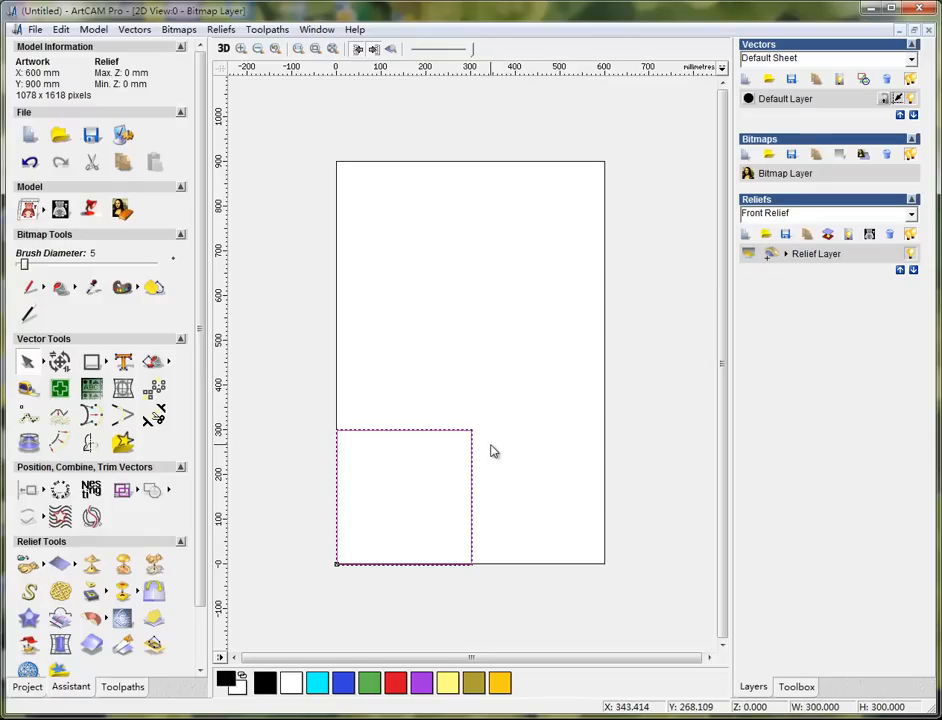
mouse_move(470, 430)
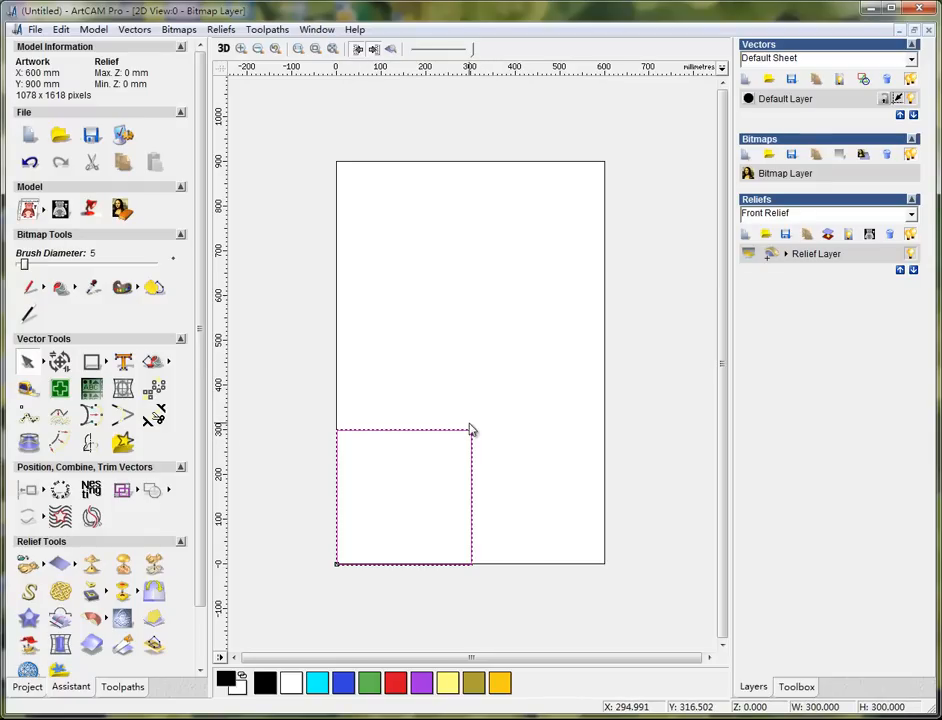
mouse_move(504, 456)
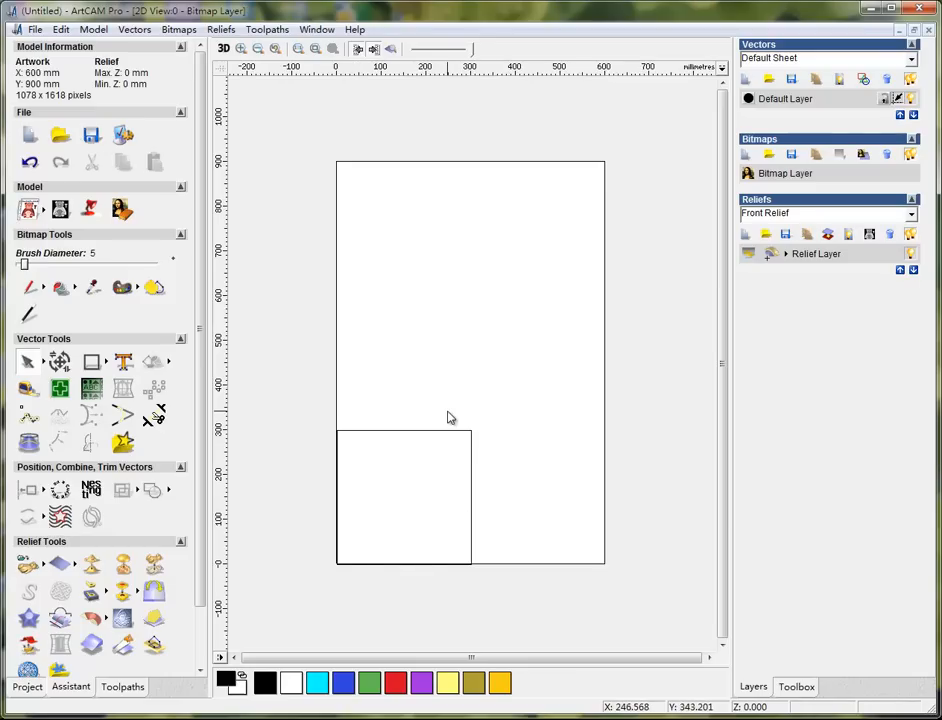
mouse_move(364, 564)
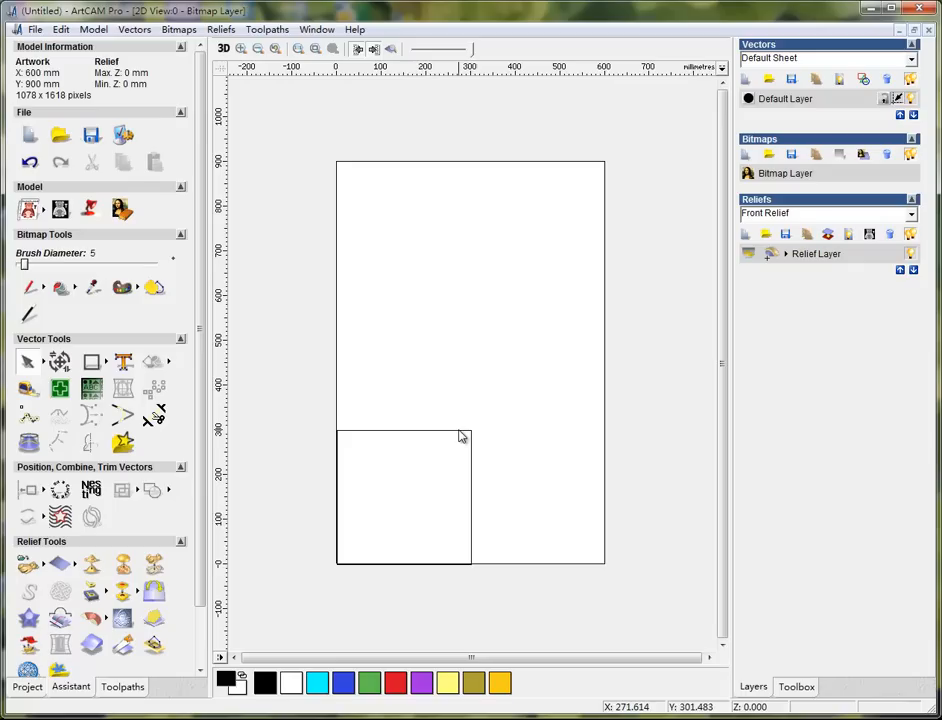
mouse_move(484, 432)
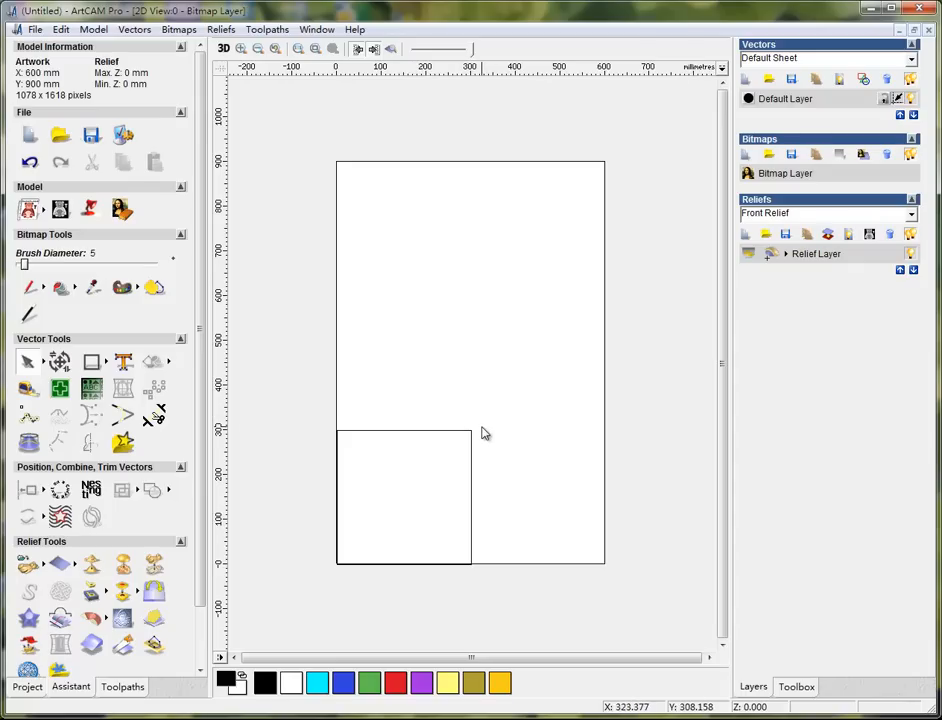
mouse_move(508, 456)
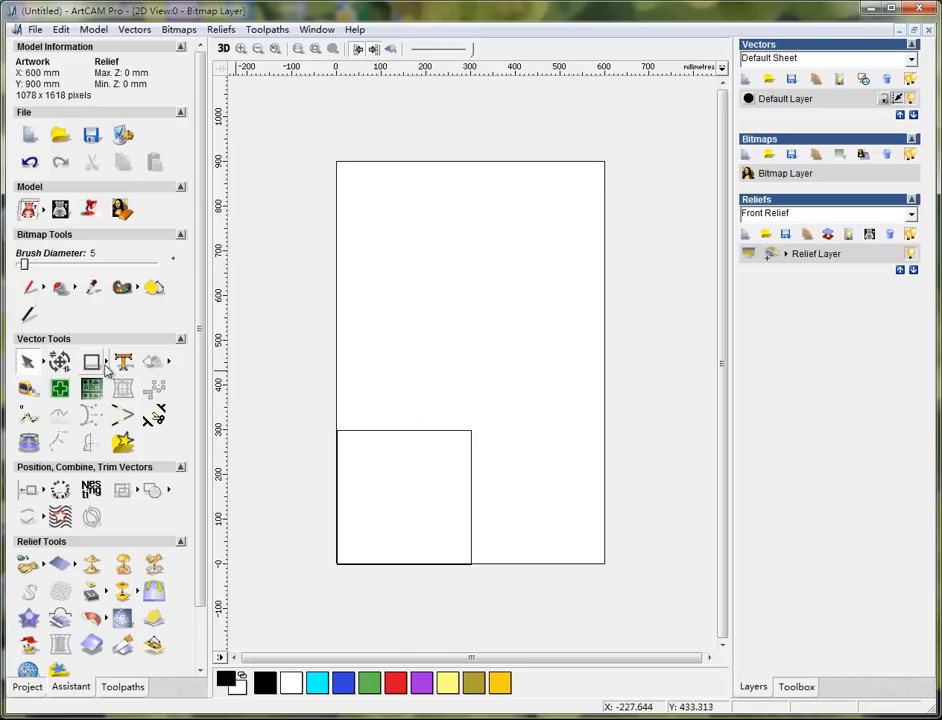
- Sketch, preview and create a 200 mm square inside the larger corner square
left_click(92, 360)
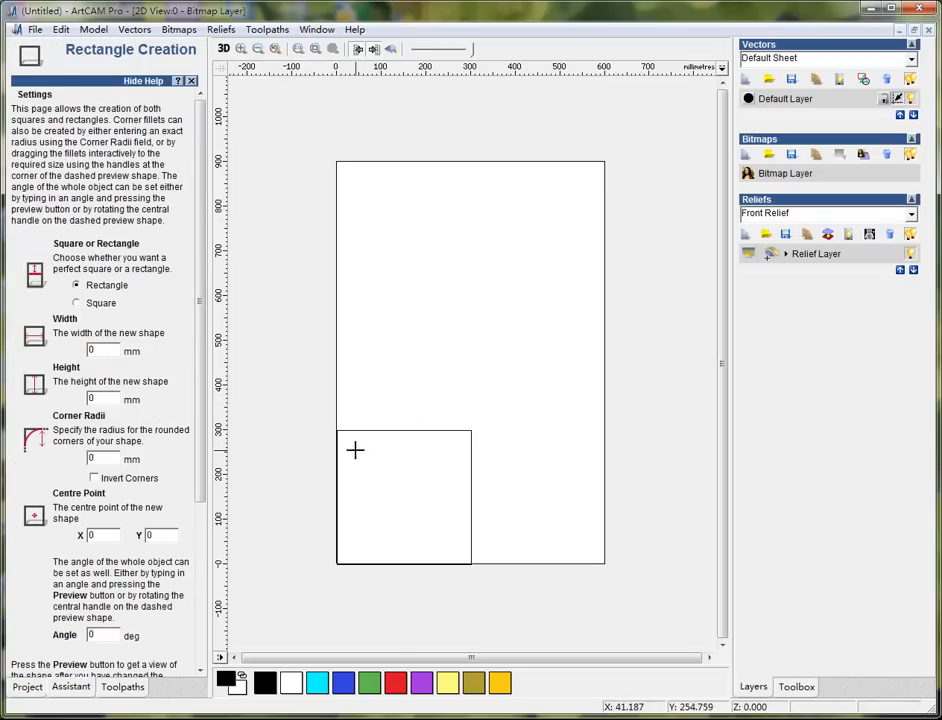
left_click_drag(356, 450, 448, 540)
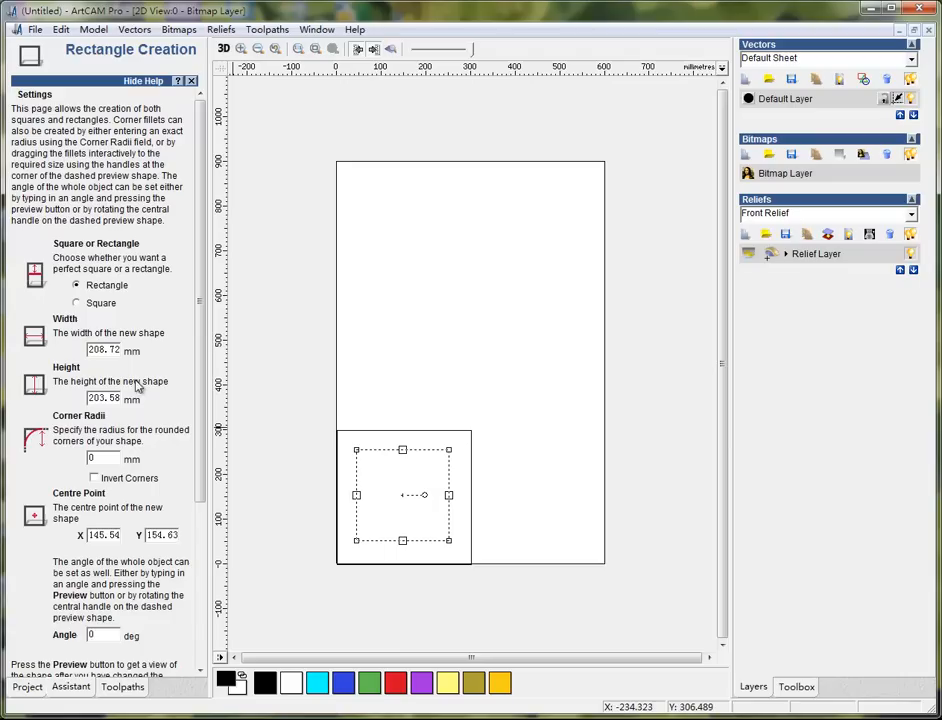
left_click(76, 304)
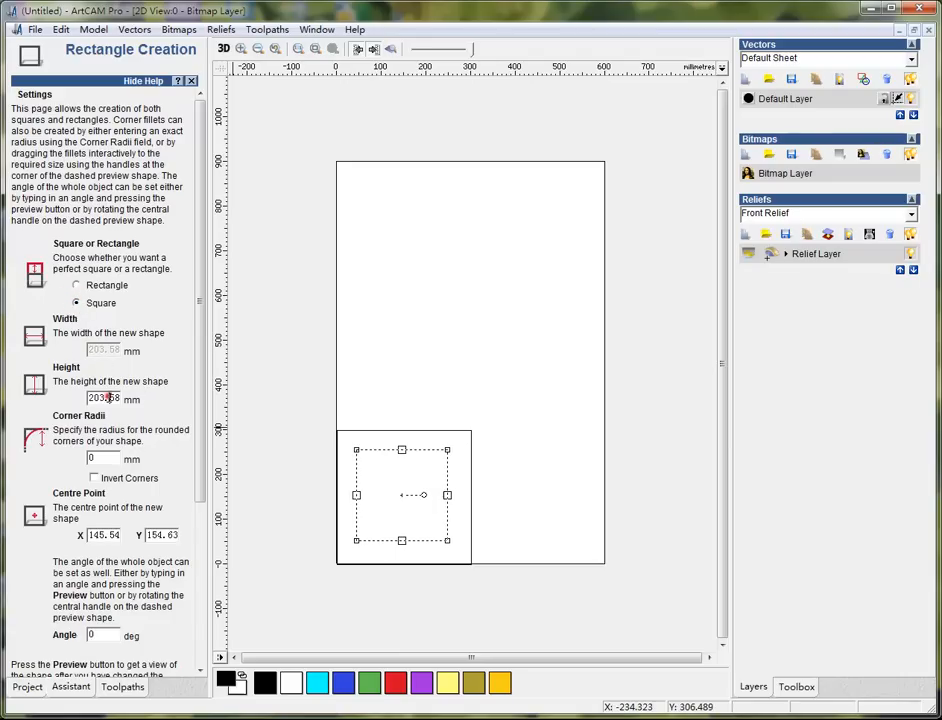
type("200")
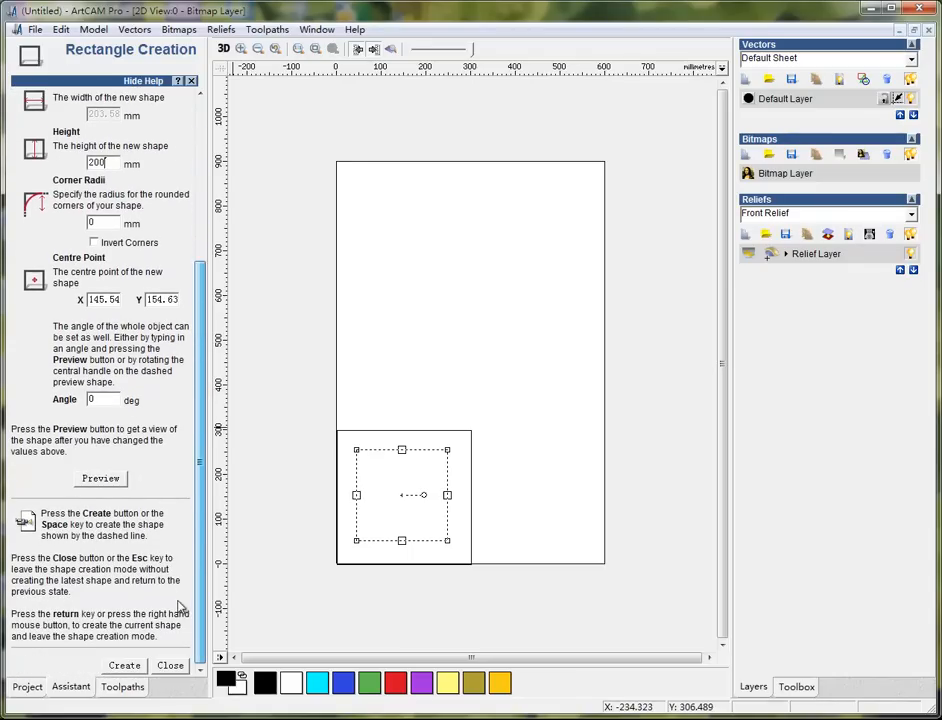
left_click(124, 664)
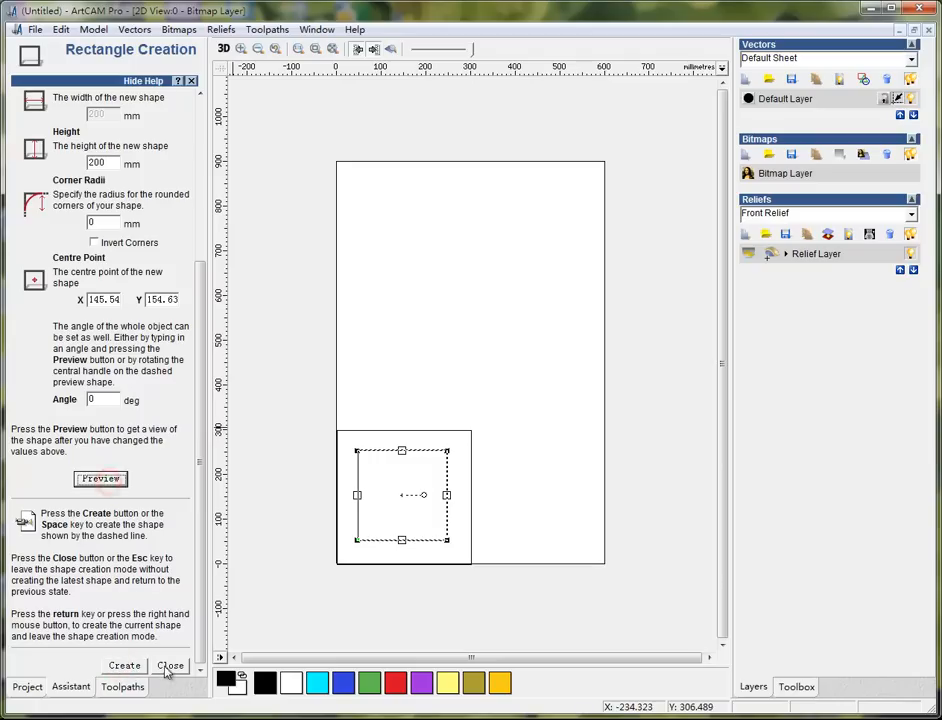
left_click(170, 664)
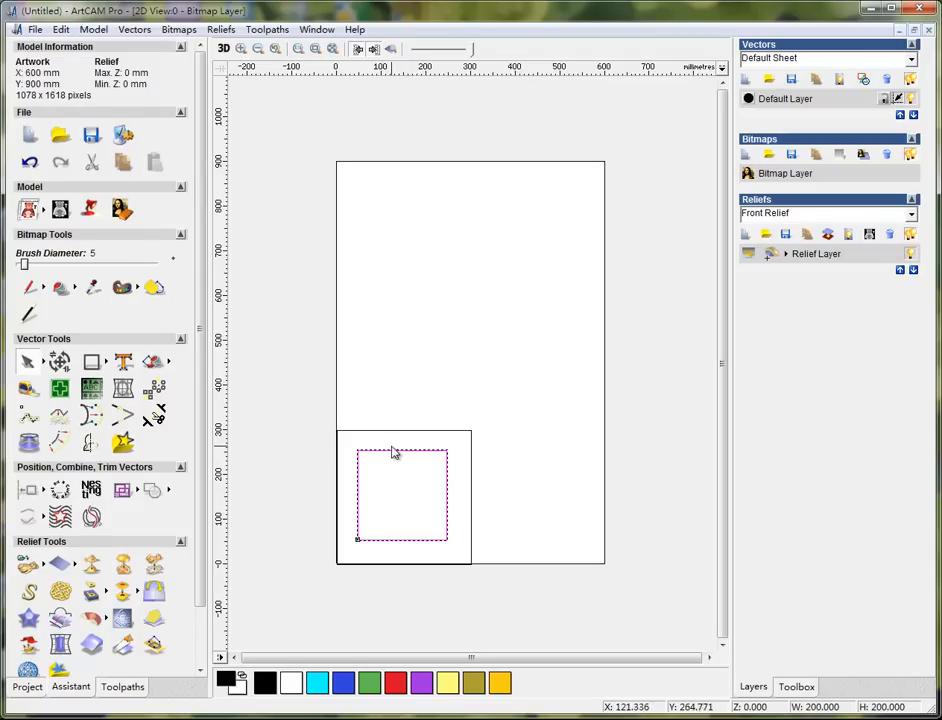
mouse_move(474, 444)
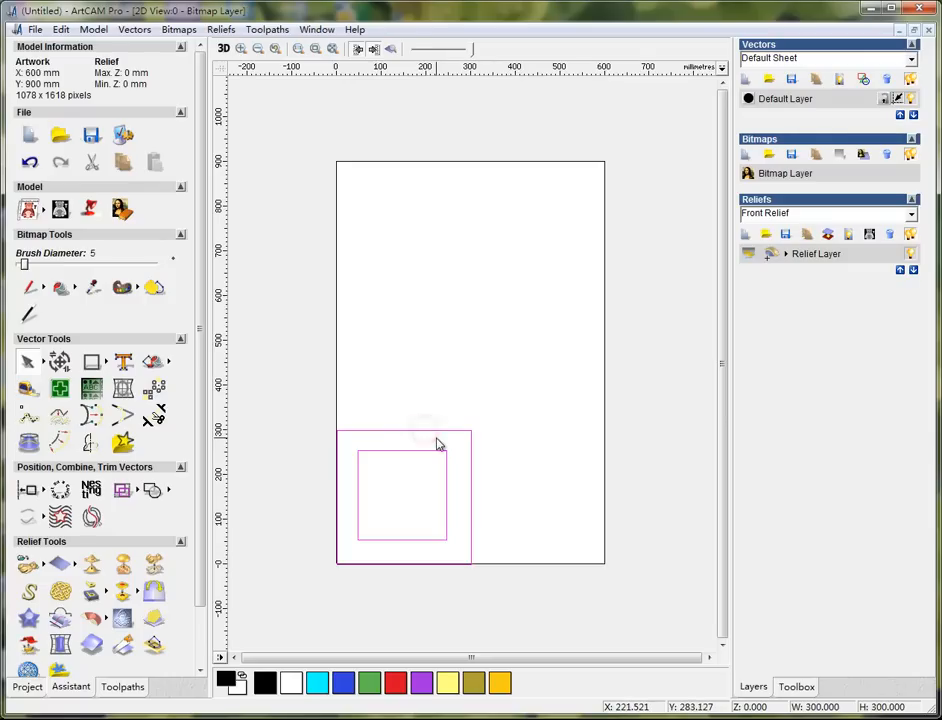
mouse_move(420, 472)
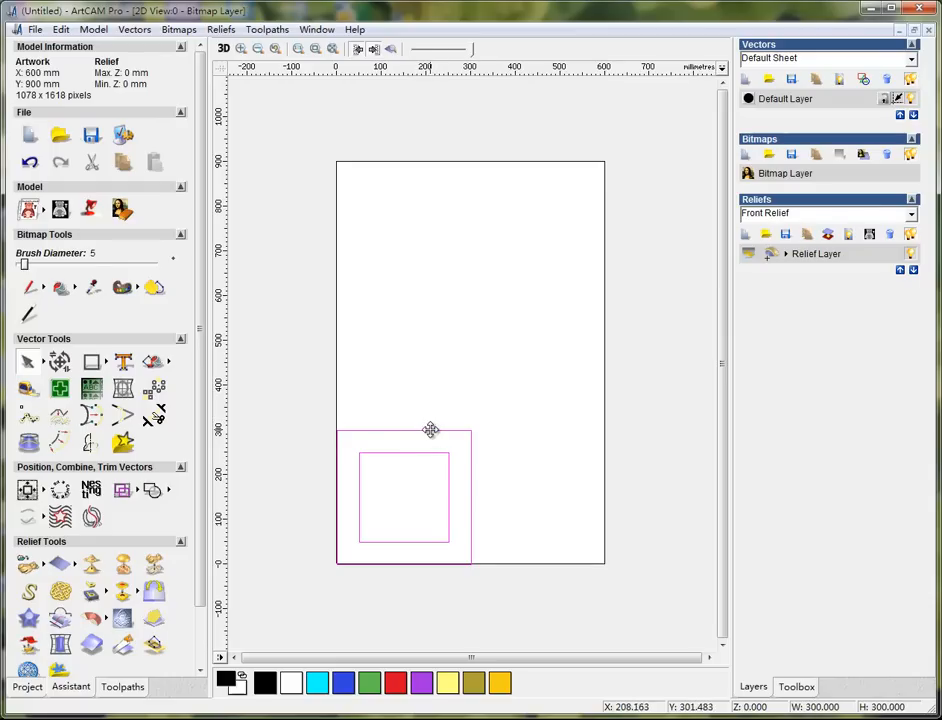
mouse_move(520, 448)
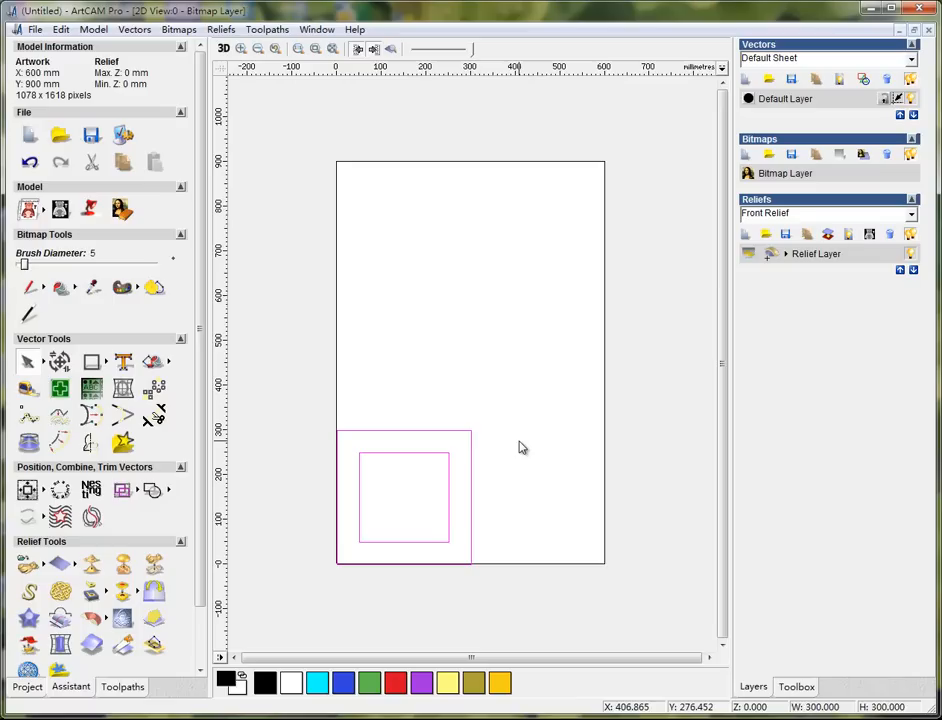
- Select the 200 mm square vector for machining
left_click(404, 496)
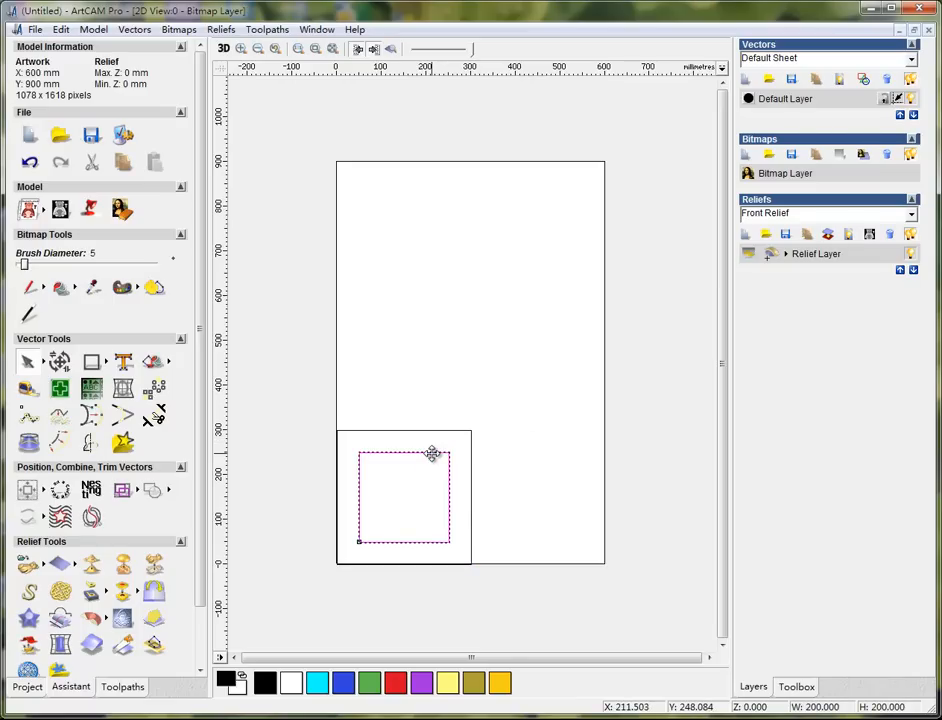
mouse_move(406, 446)
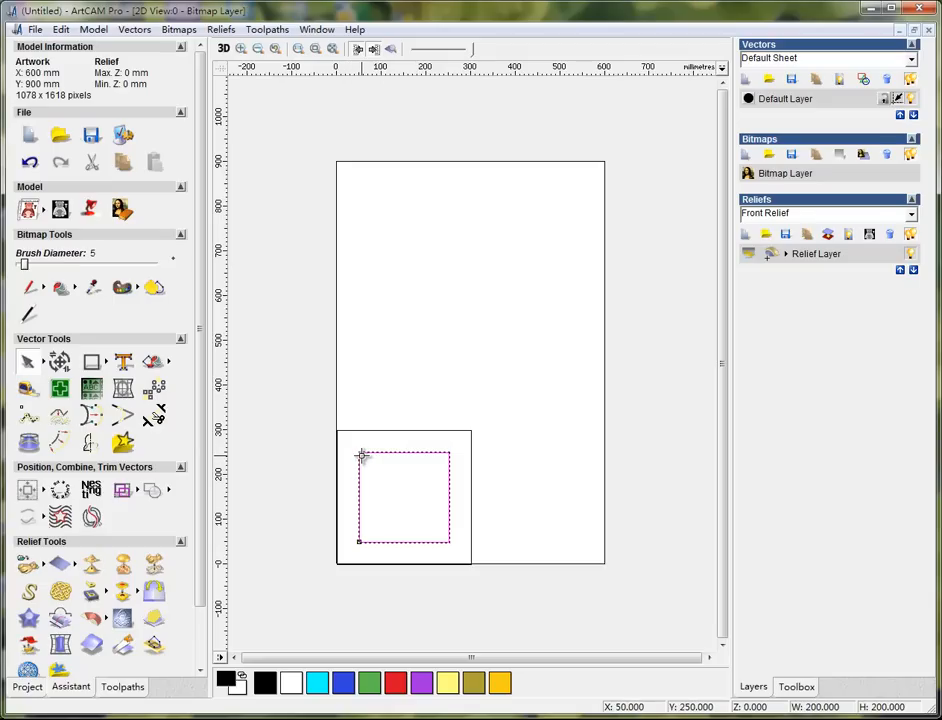
mouse_move(456, 516)
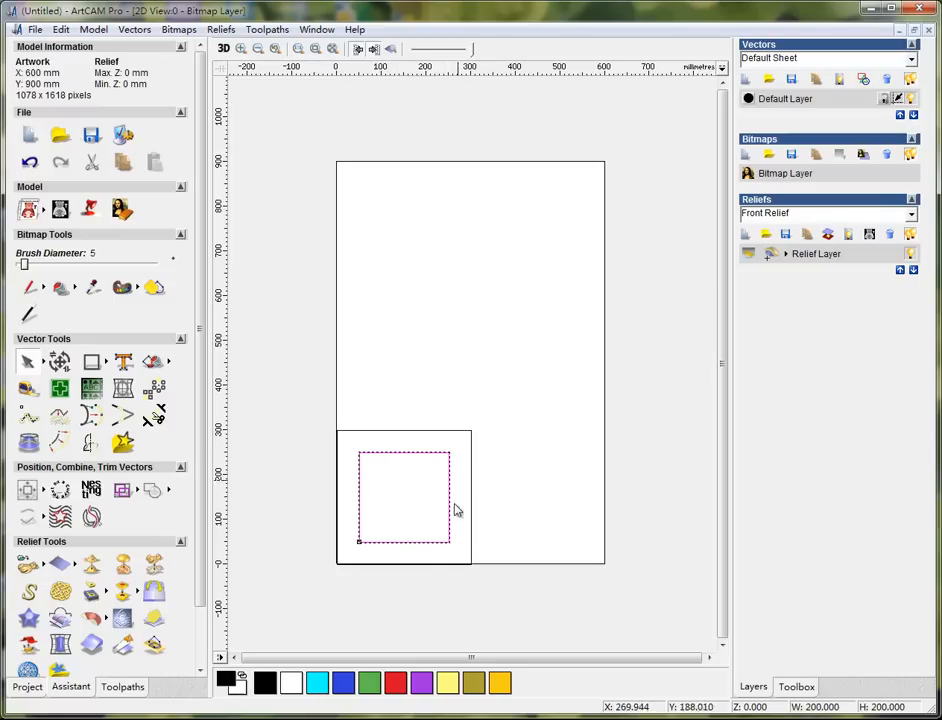
mouse_move(490, 460)
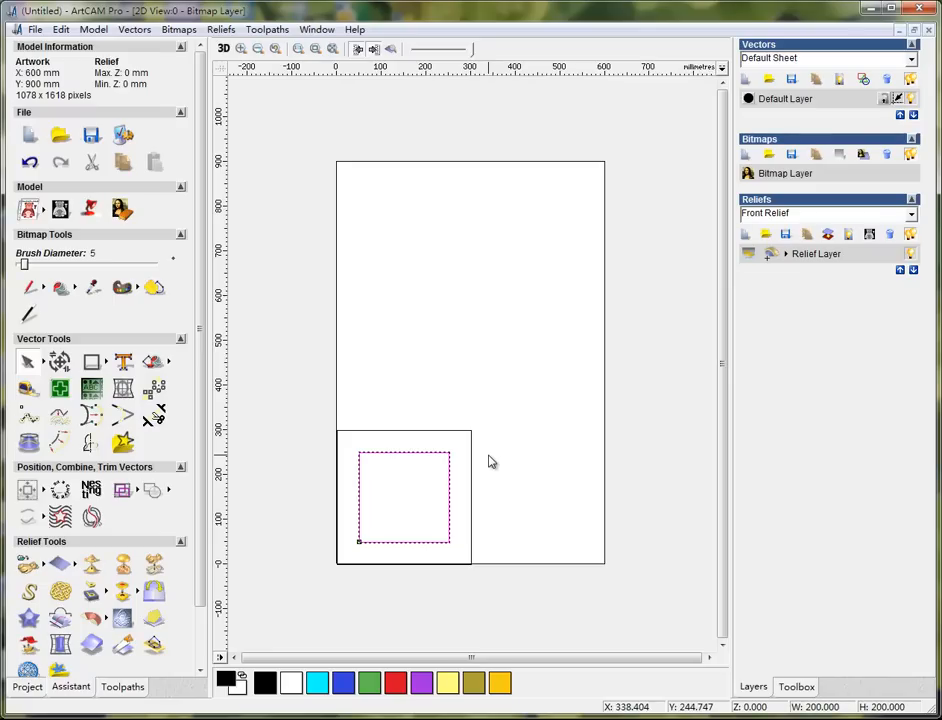
mouse_move(444, 486)
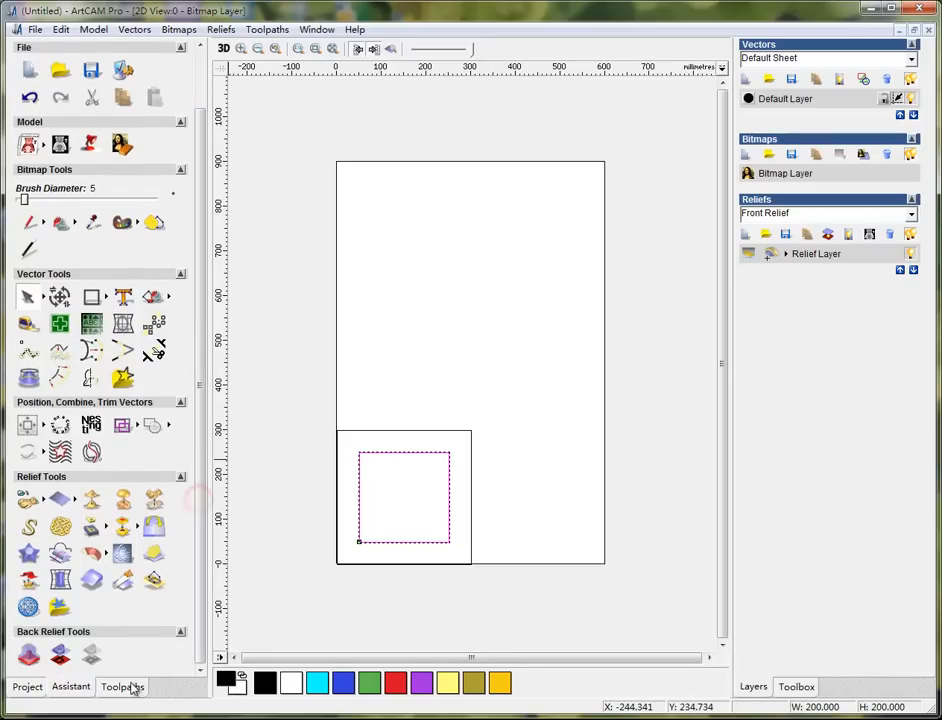
- Start a 2D Profiling toolpath cutting Outside the square with a 20 mm finish depth
left_click(122, 688)
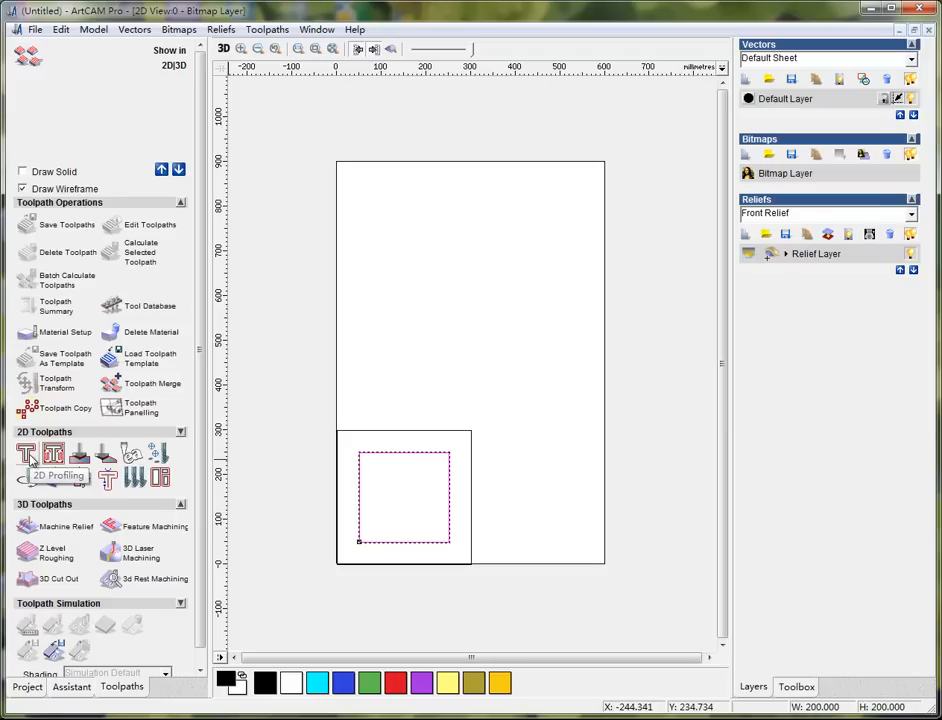
left_click(24, 452)
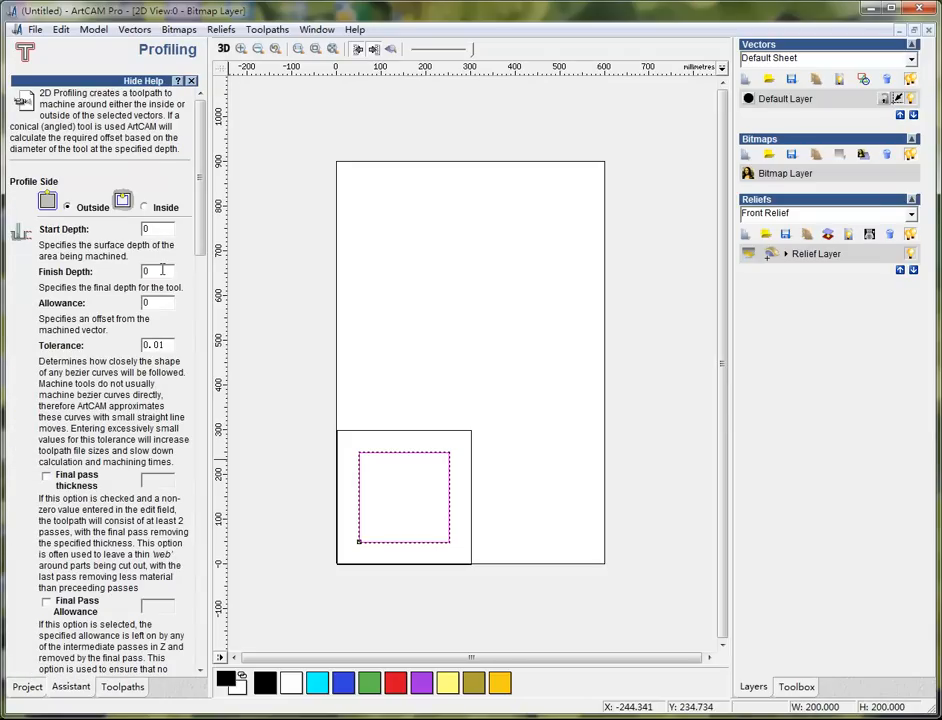
type("20")
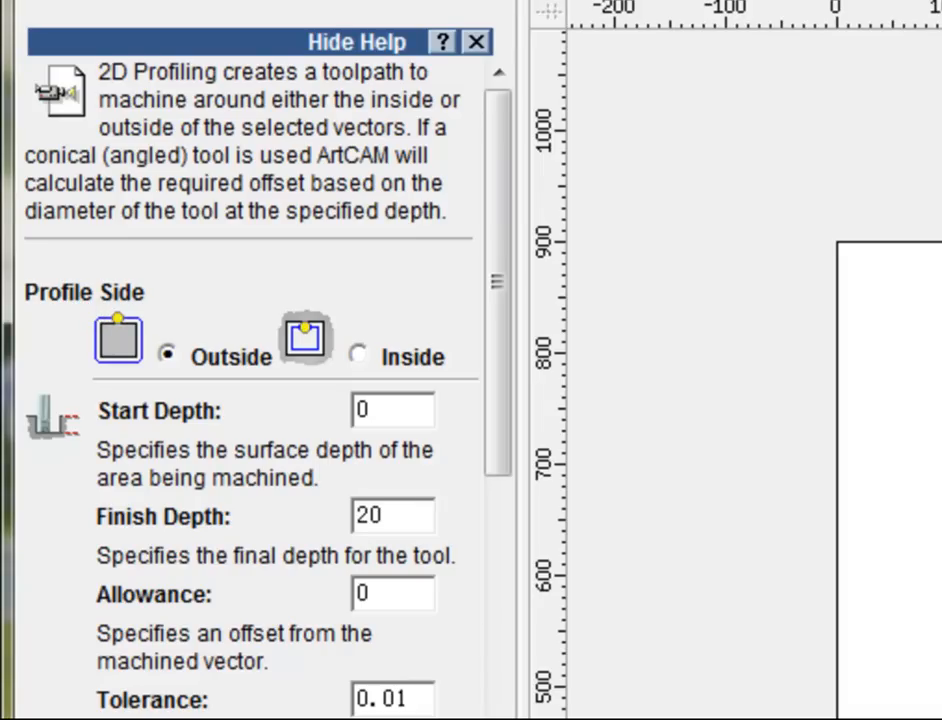
left_click(392, 516)
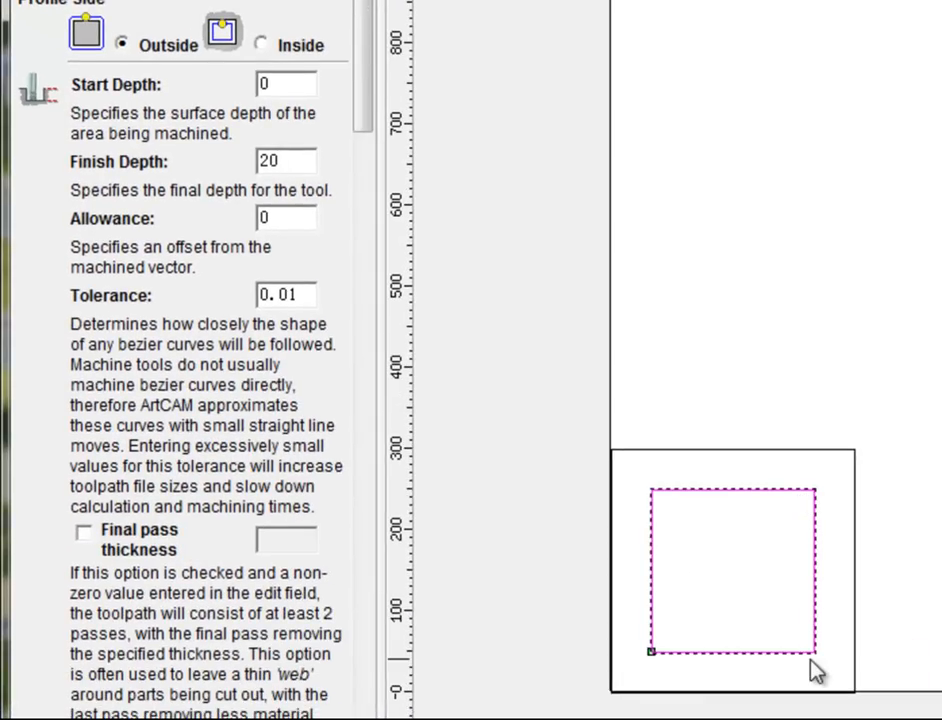
mouse_move(816, 630)
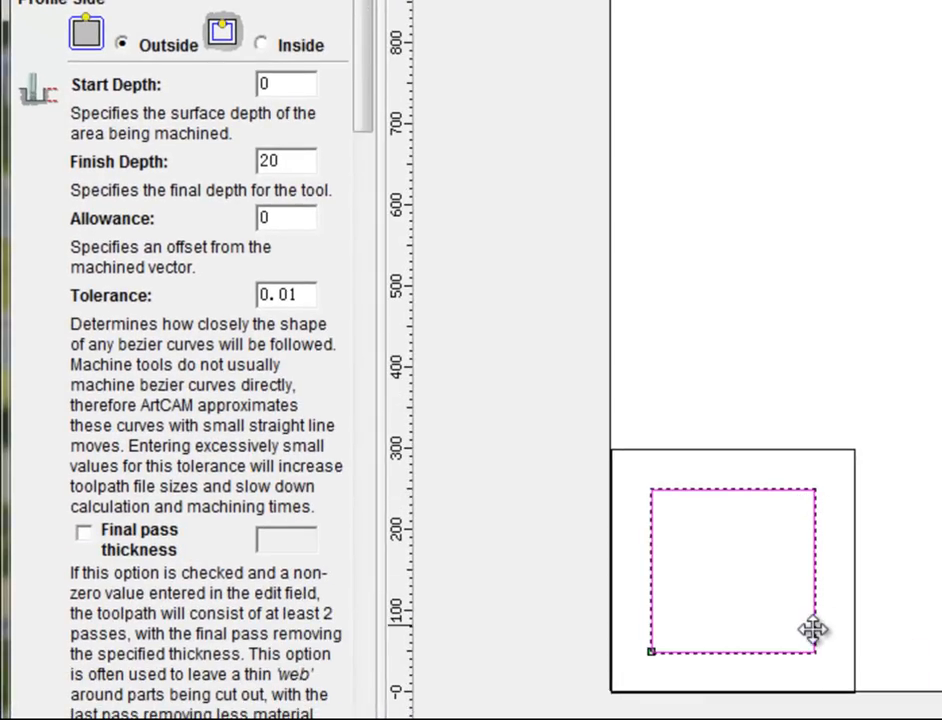
mouse_move(800, 688)
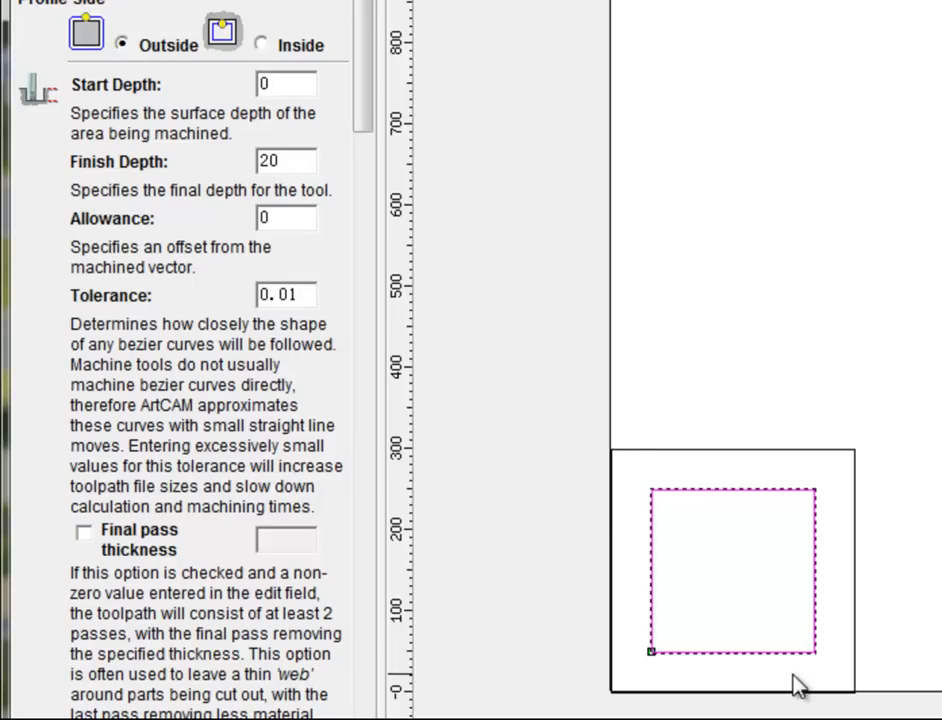
mouse_move(860, 640)
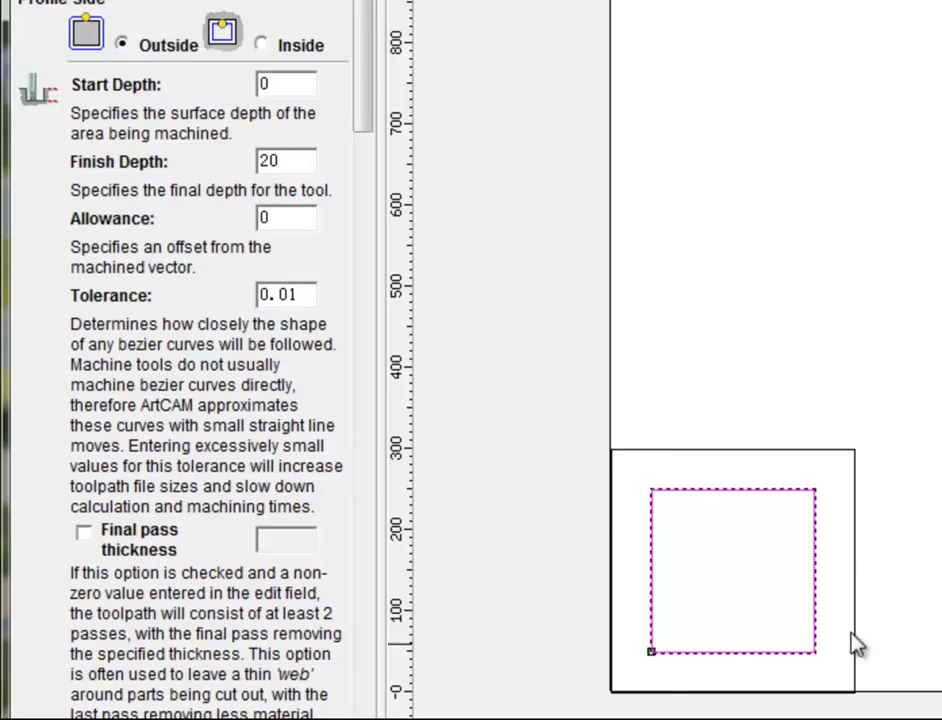
mouse_move(880, 688)
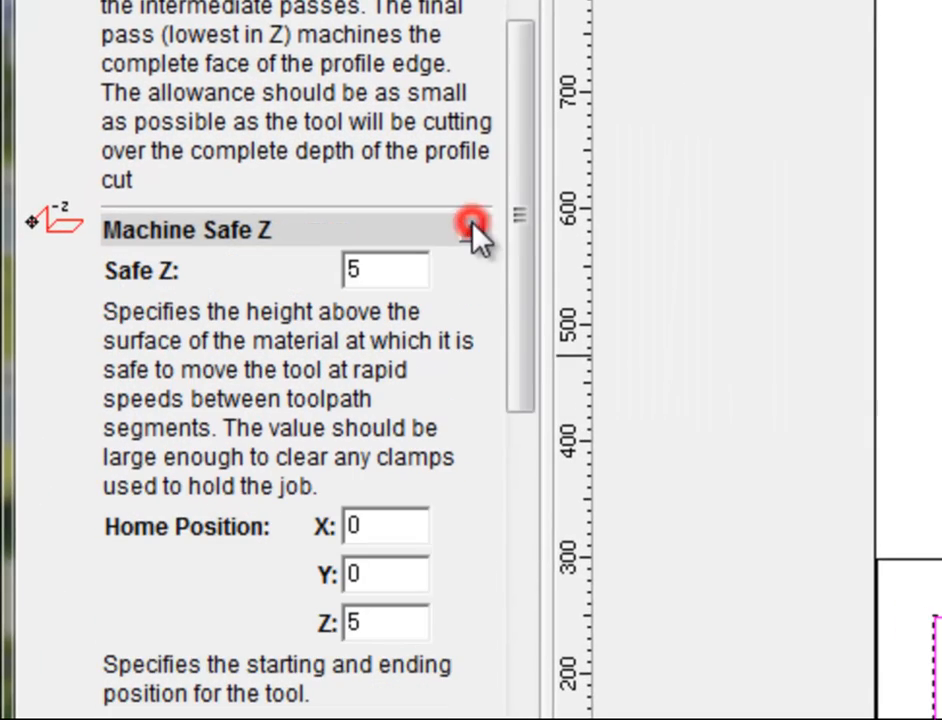
- Scroll to Profiling Tool and bring up the Tool Database via Select
scroll("down", 3)
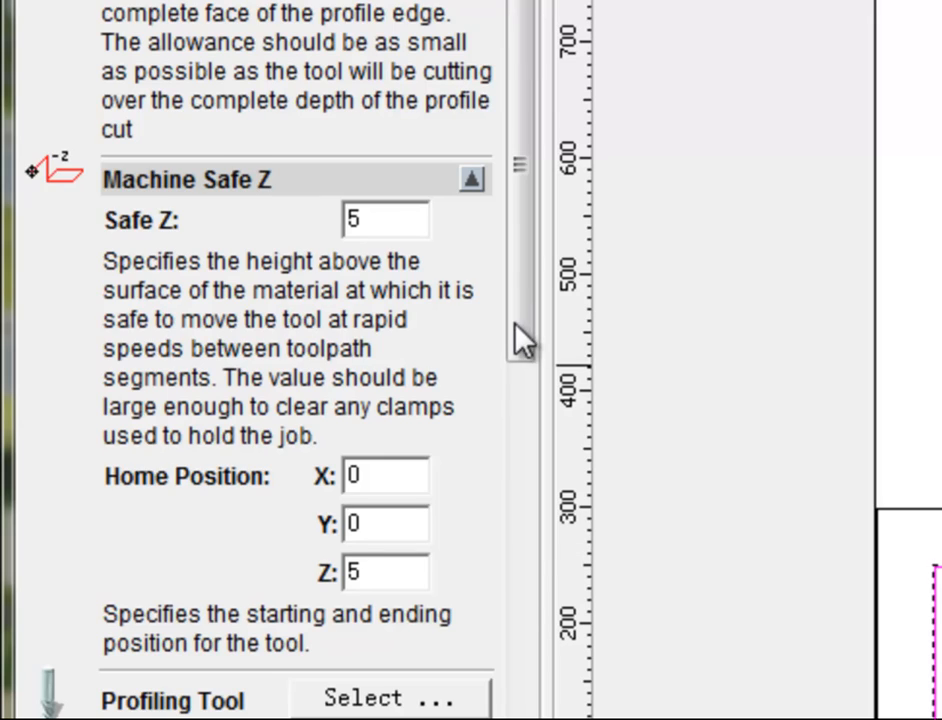
scroll("down", 3)
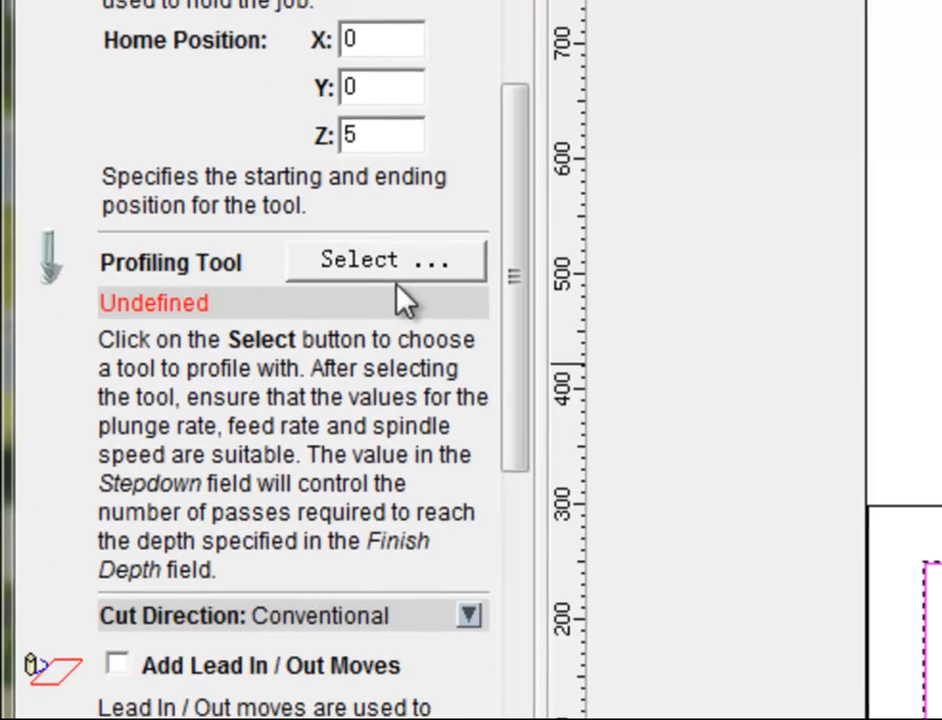
left_click(384, 260)
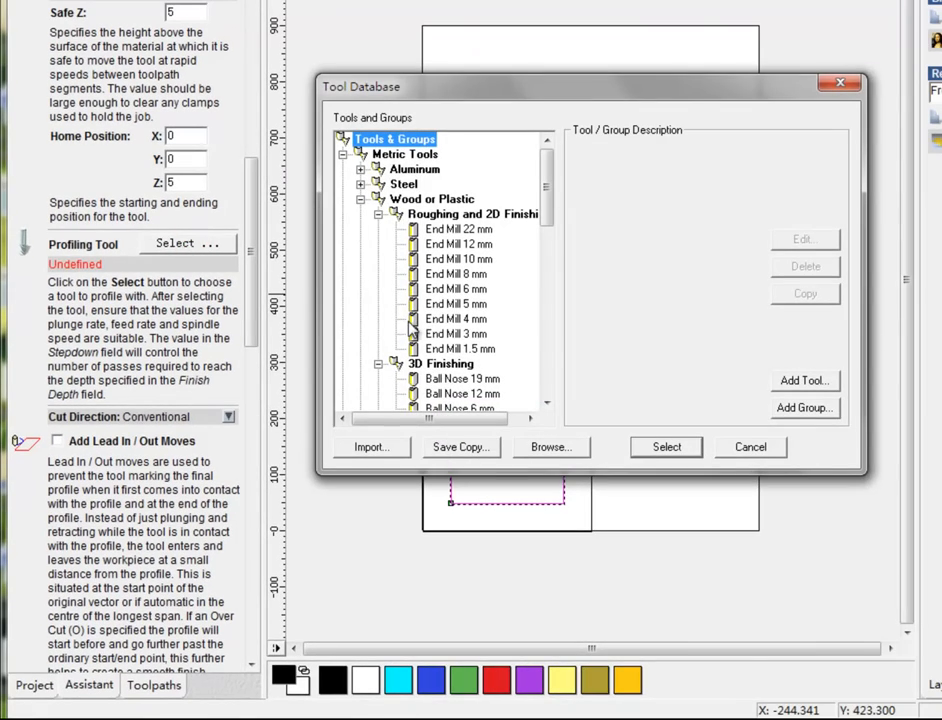
- Browse the end mills under Roughing and 2D Finishing and choose End Mill 6 mm
left_click(456, 288)
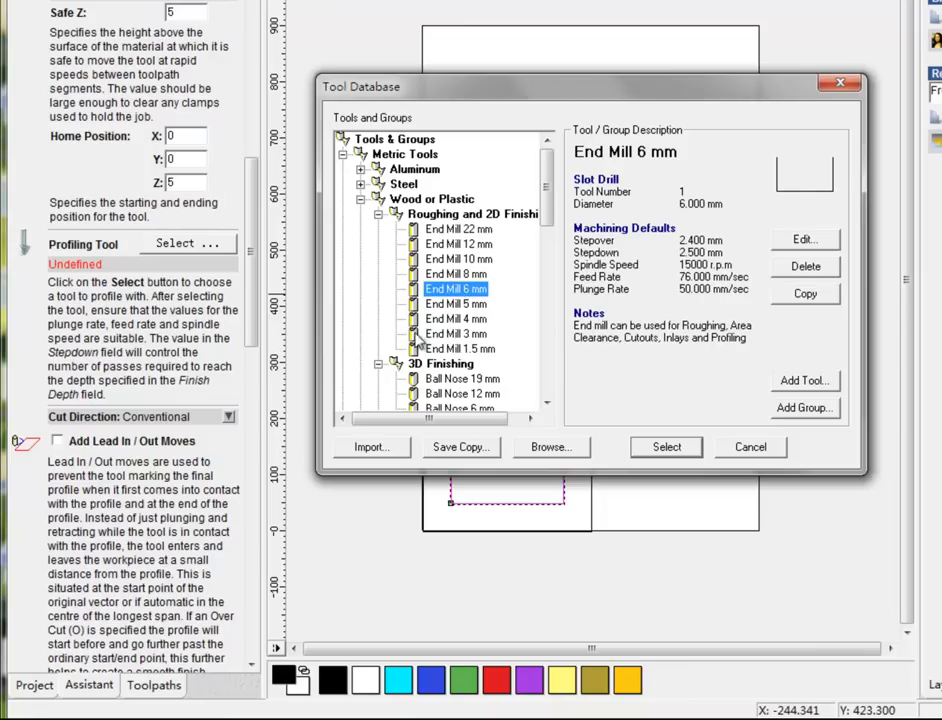
left_click(456, 348)
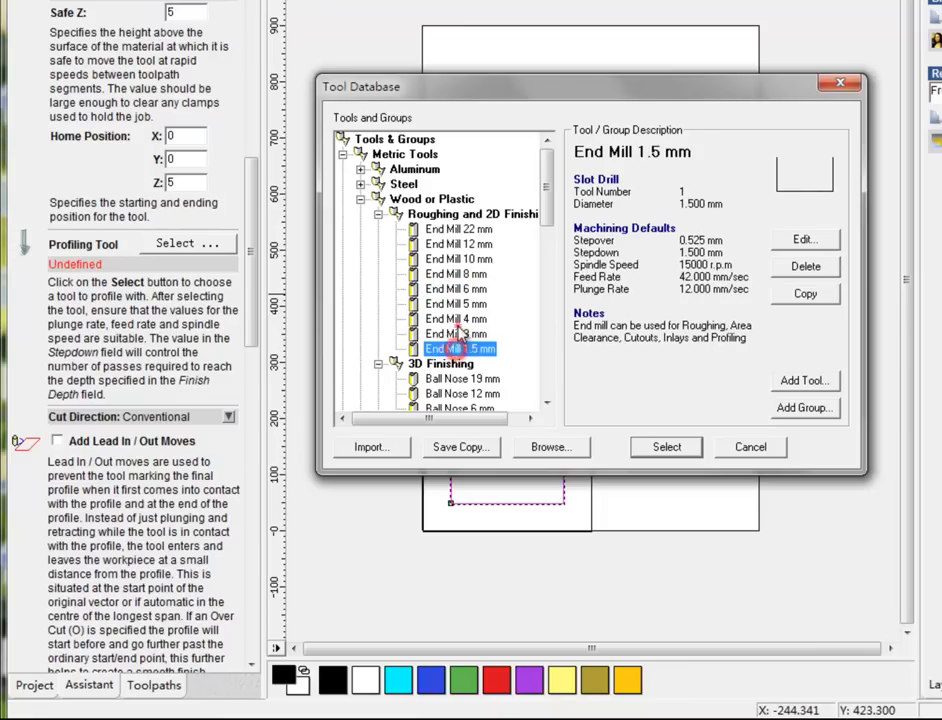
left_click(456, 304)
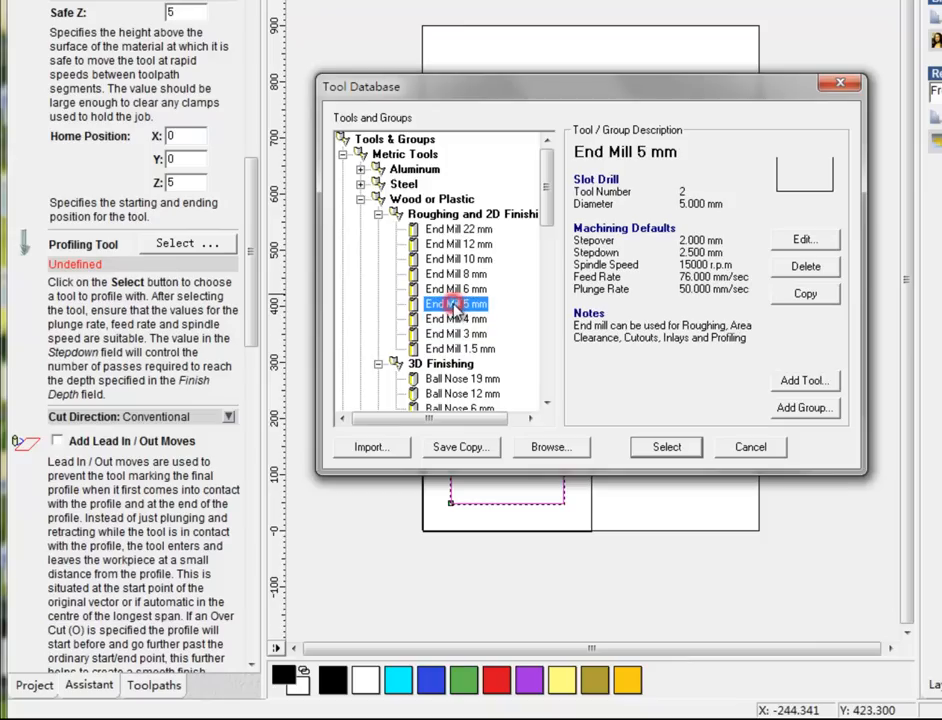
left_click(456, 288)
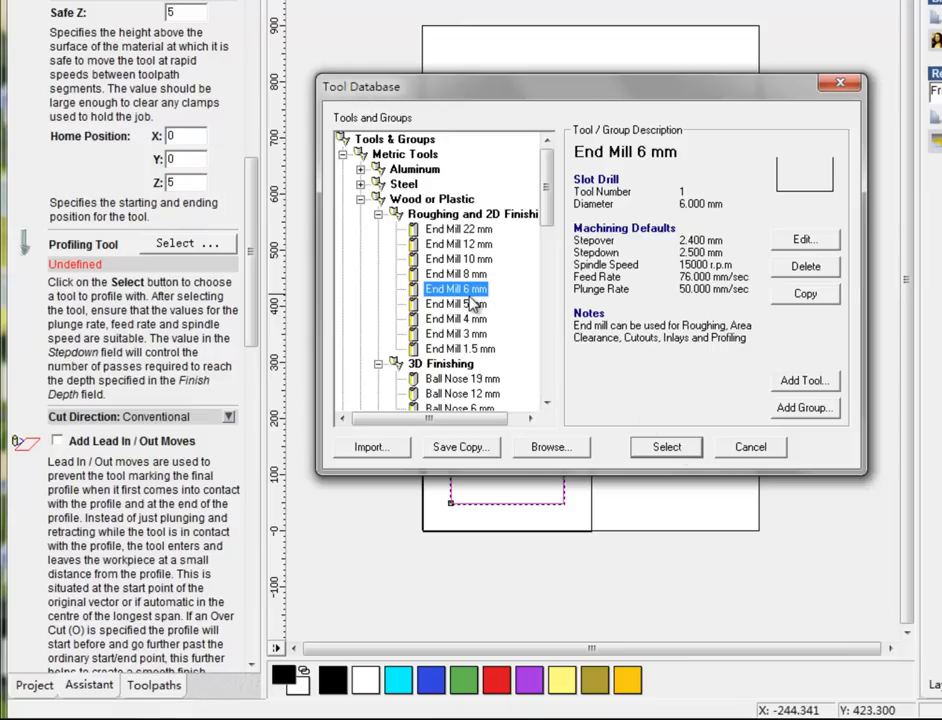
left_click(666, 448)
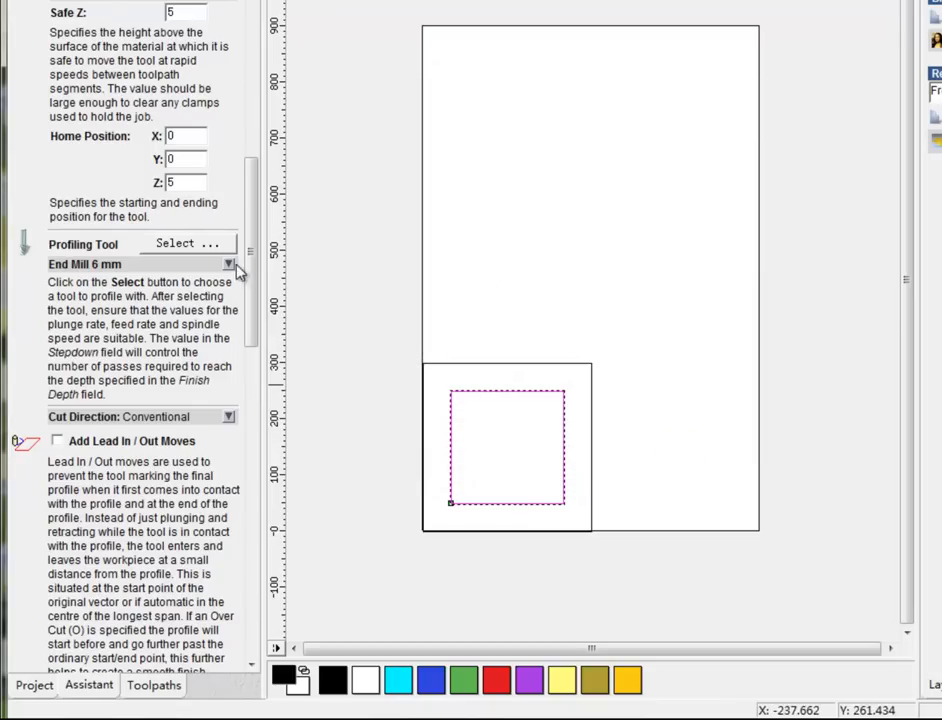
- Expand the End Mill 6 mm parameters and change its Stepdown from 2.5 to 10 mm
left_click(228, 264)
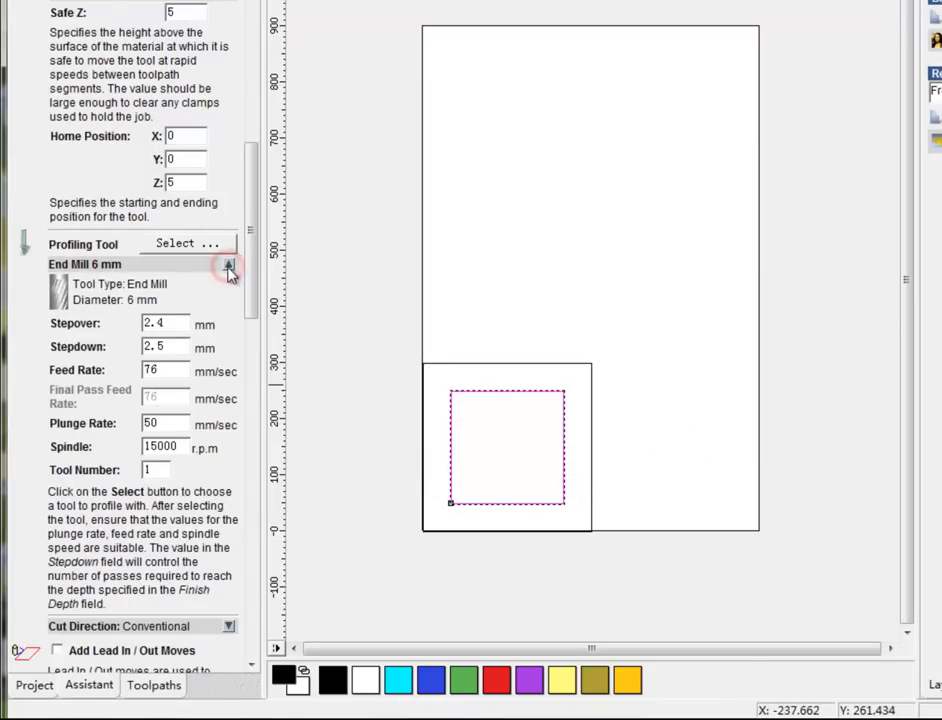
scroll("down", 3)
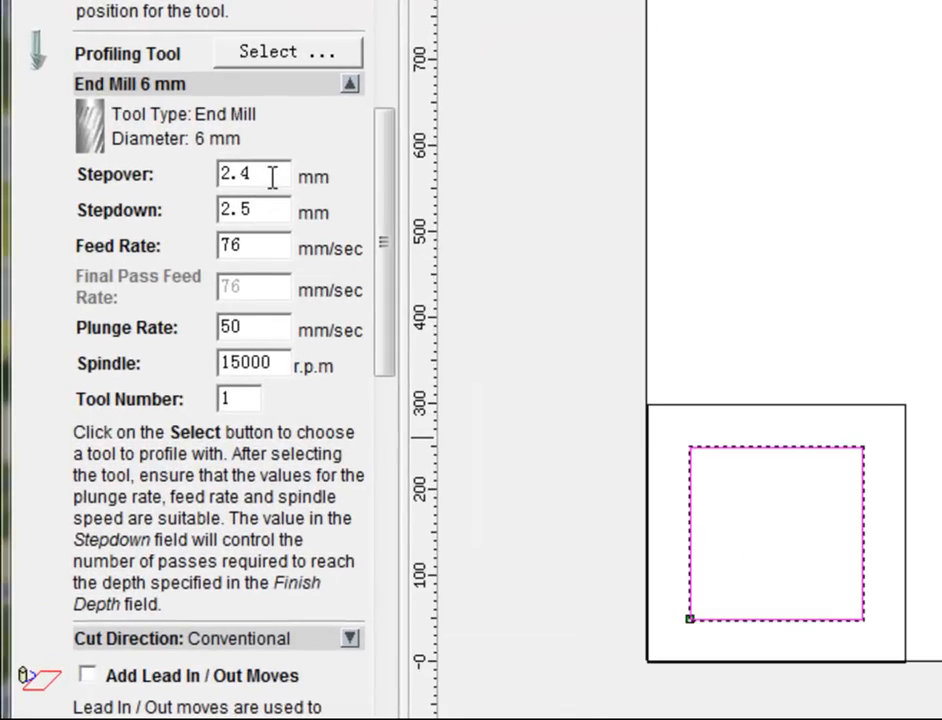
mouse_move(696, 444)
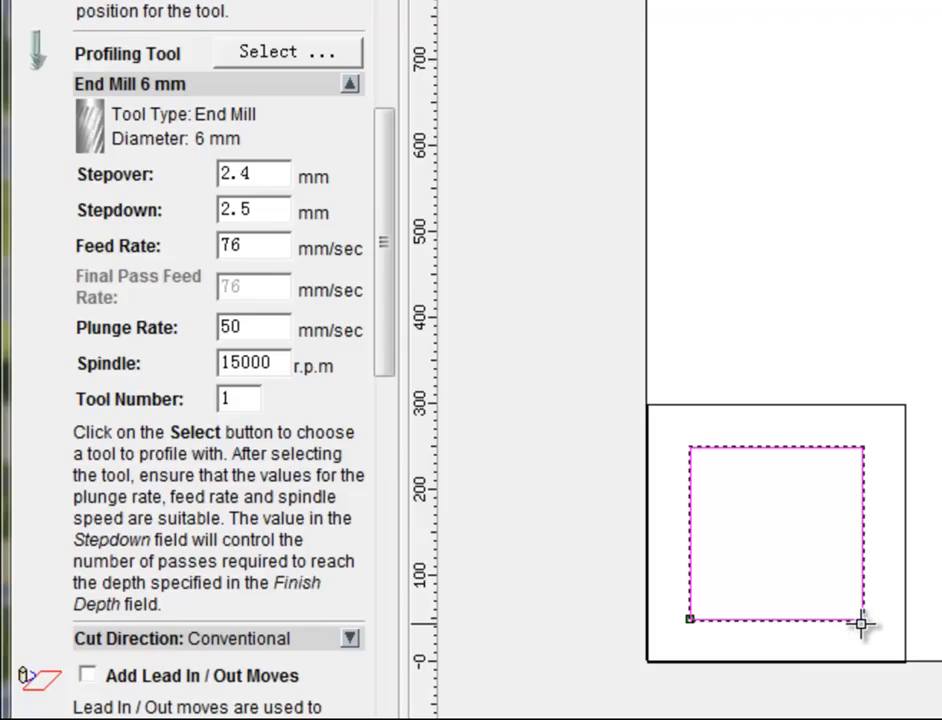
mouse_move(260, 190)
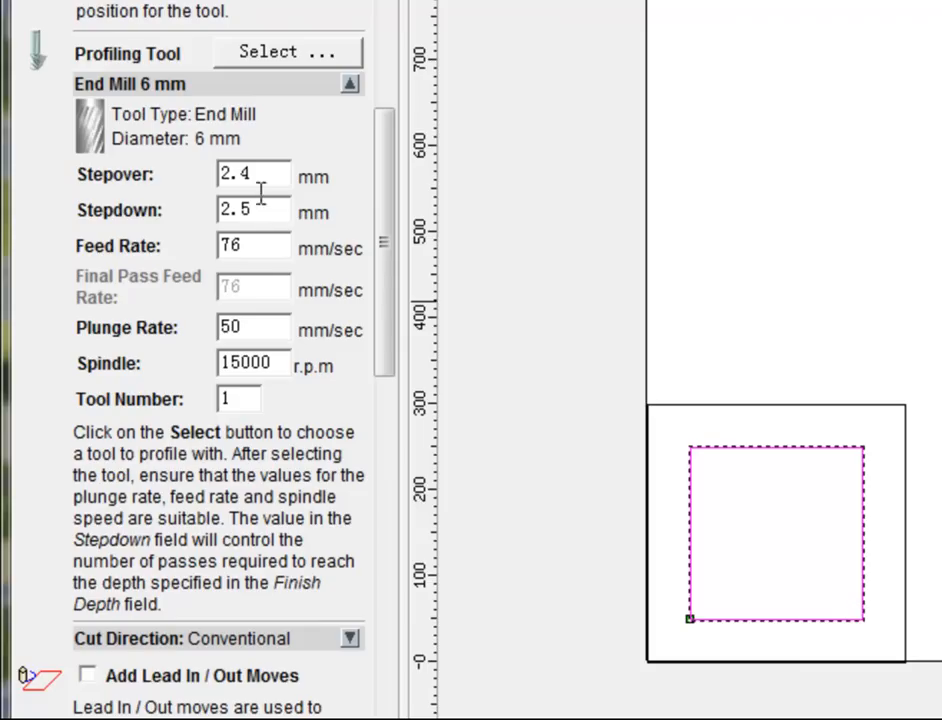
mouse_move(54, 234)
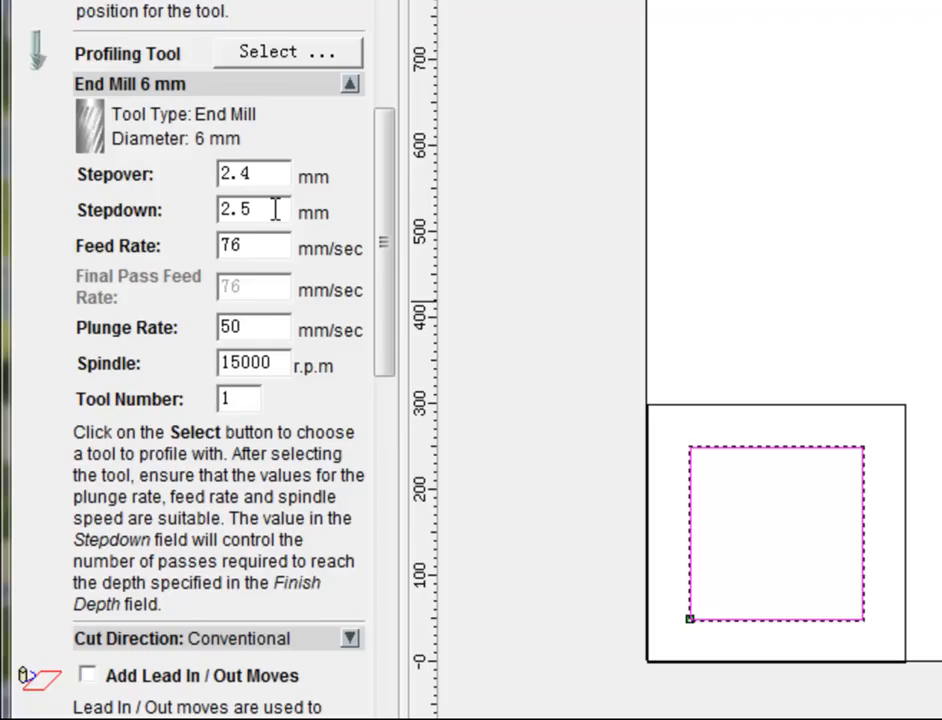
mouse_move(440, 310)
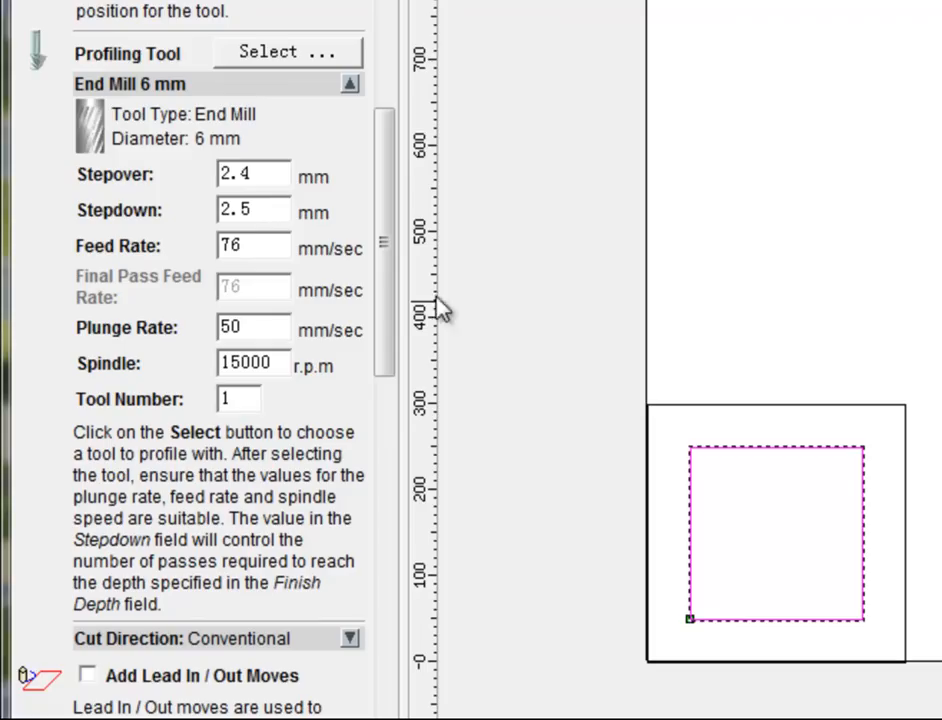
mouse_move(878, 624)
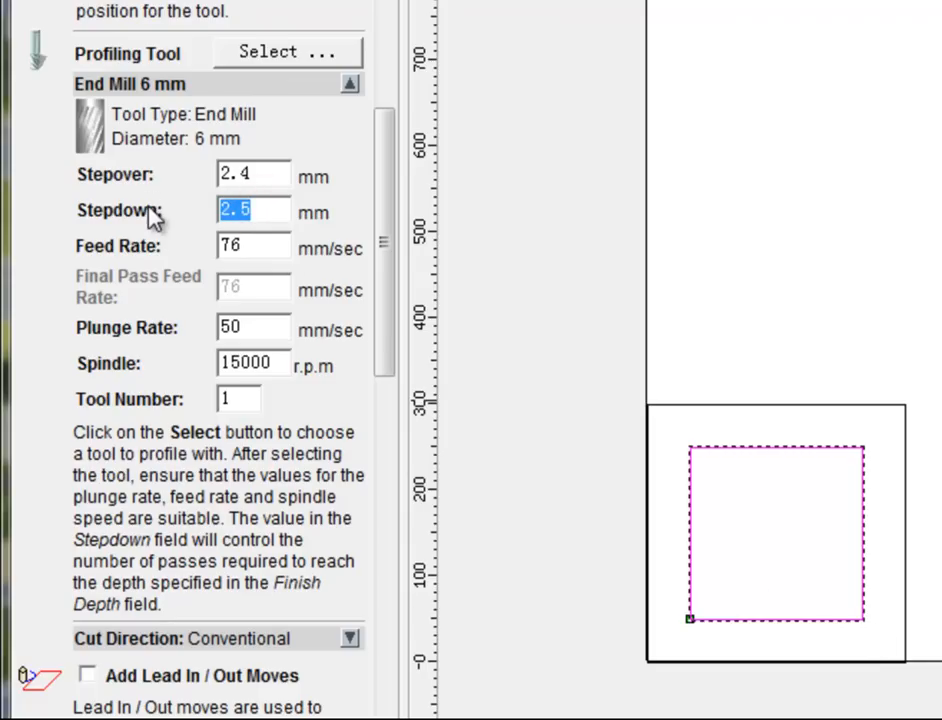
mouse_move(152, 210)
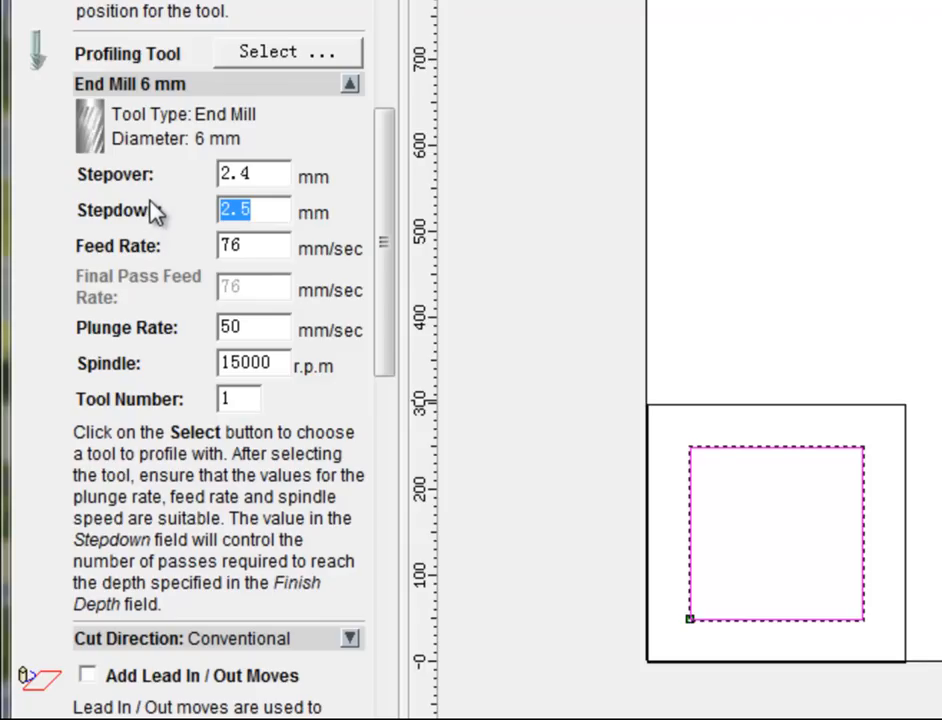
mouse_move(156, 200)
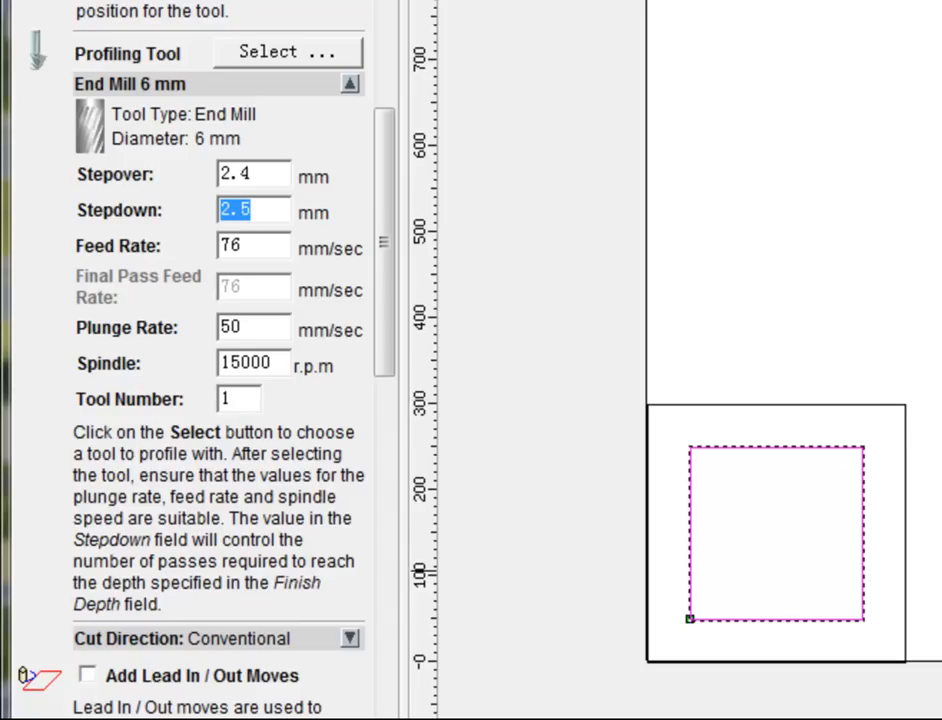
mouse_move(736, 604)
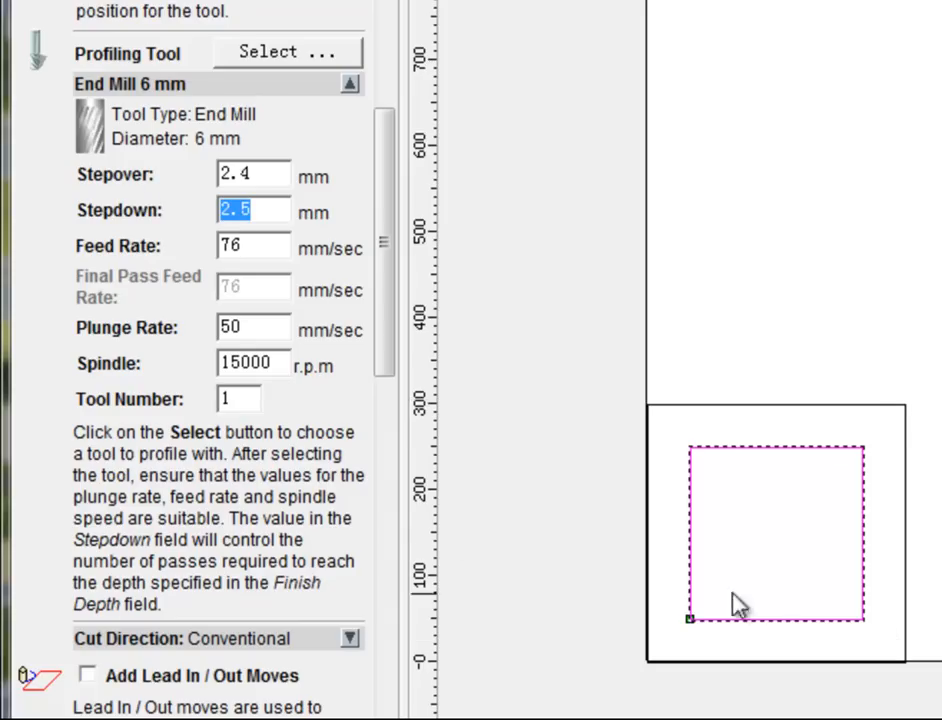
mouse_move(276, 218)
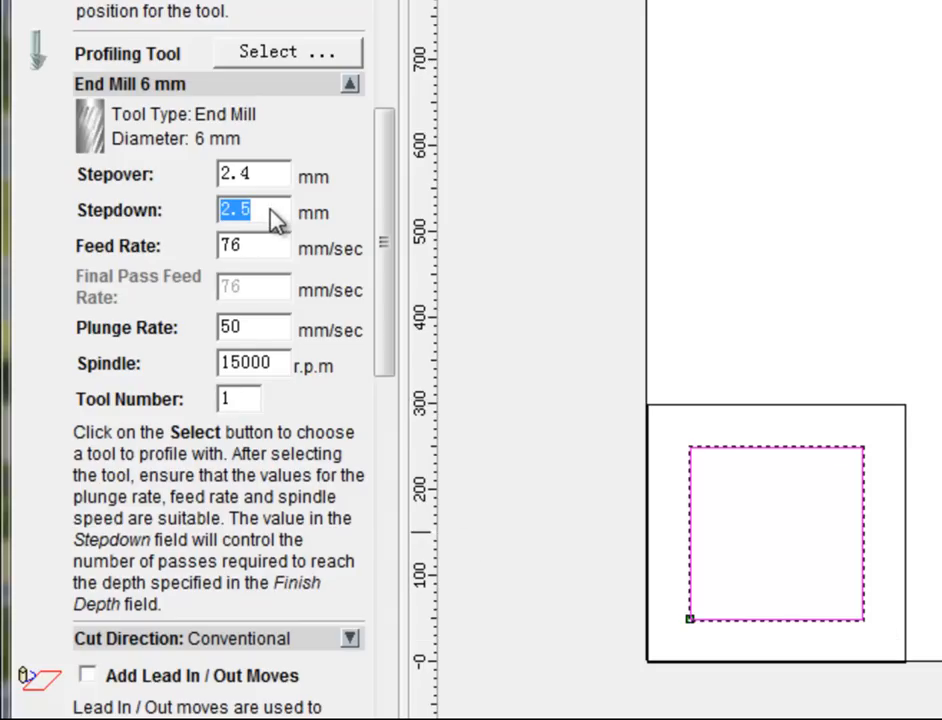
mouse_move(244, 236)
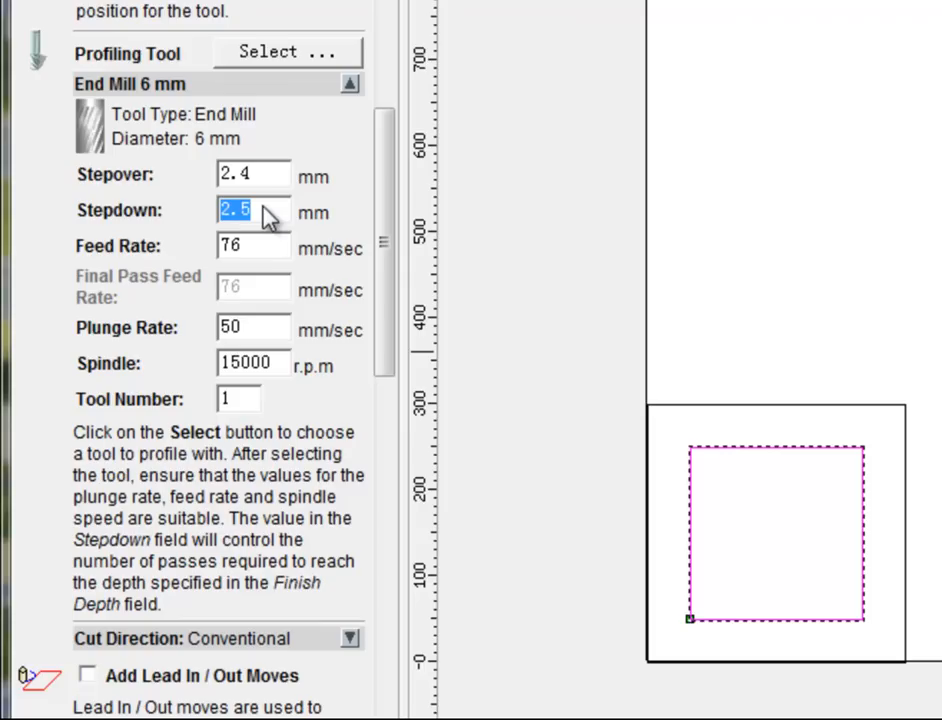
type("10")
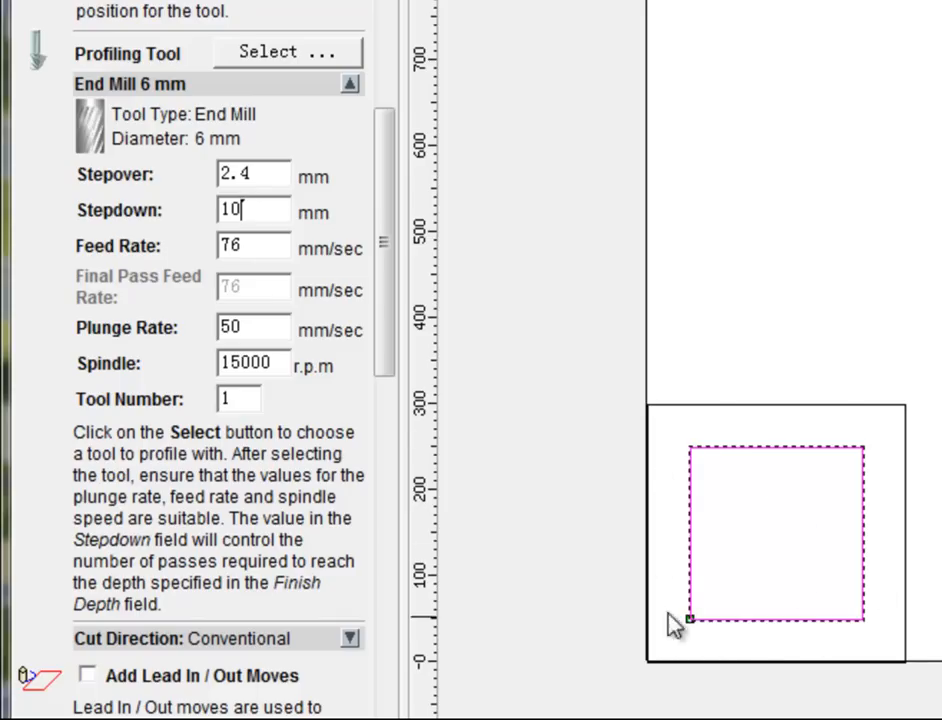
mouse_move(510, 370)
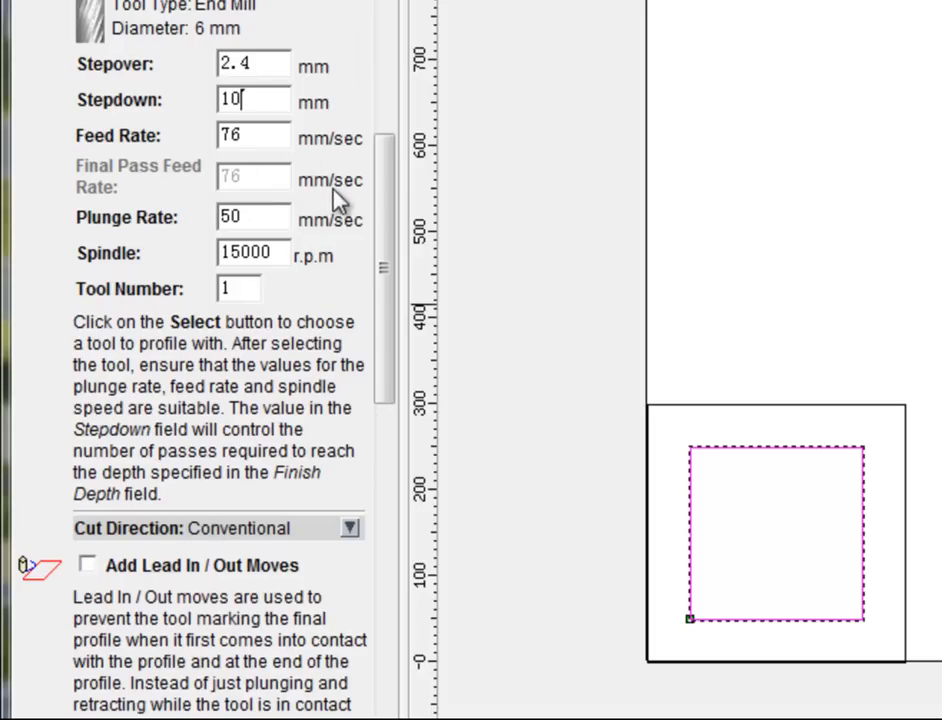
mouse_move(384, 210)
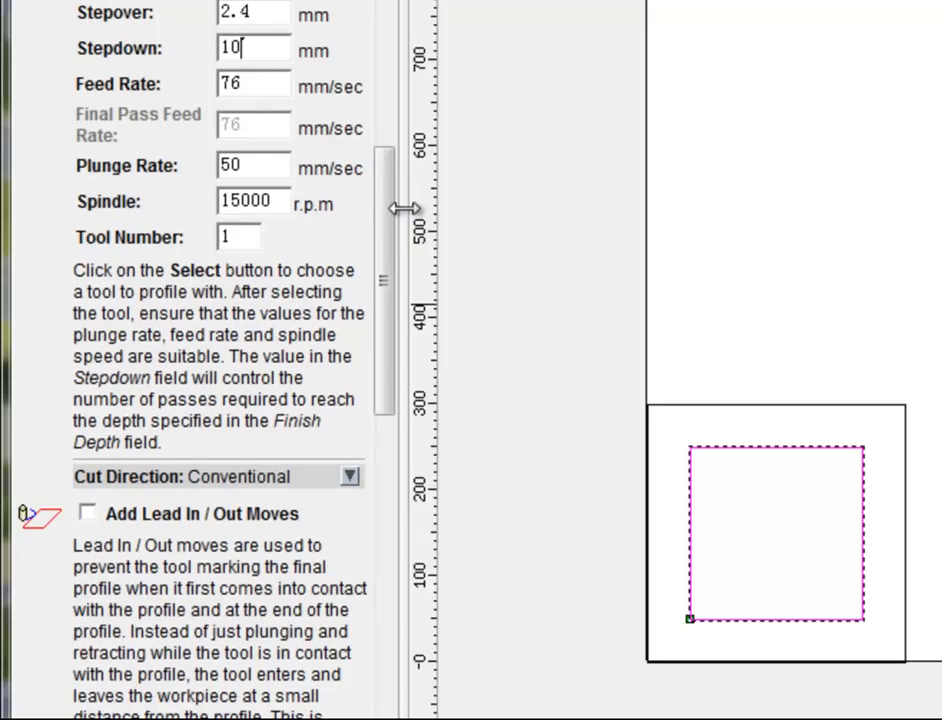
scroll("down", 3)
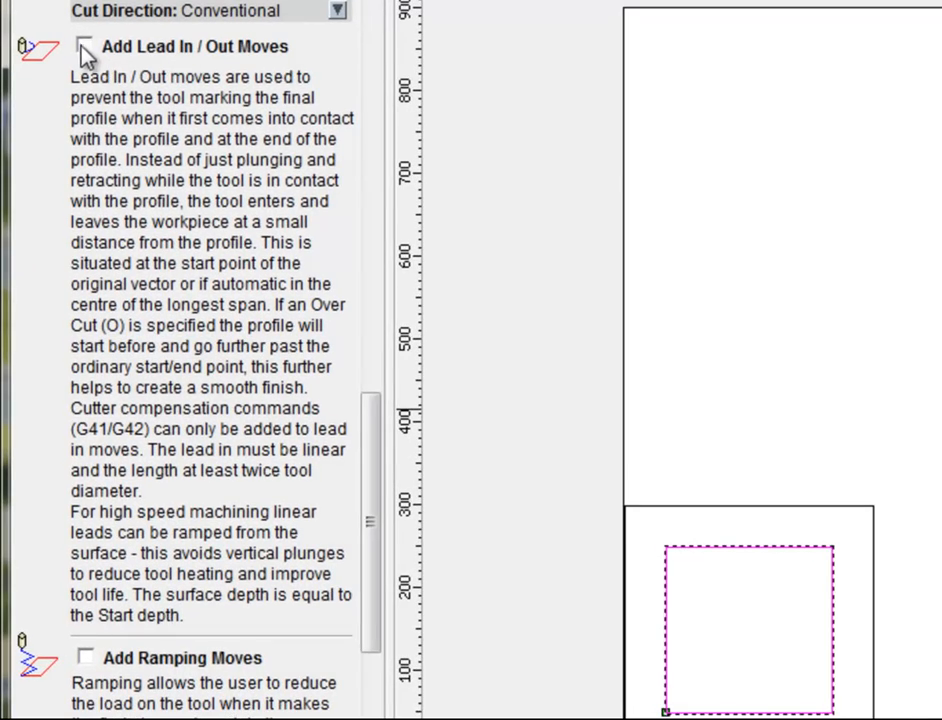
- Enable Lead In/Out Moves as a circular arc with radius 6
left_click(84, 46)
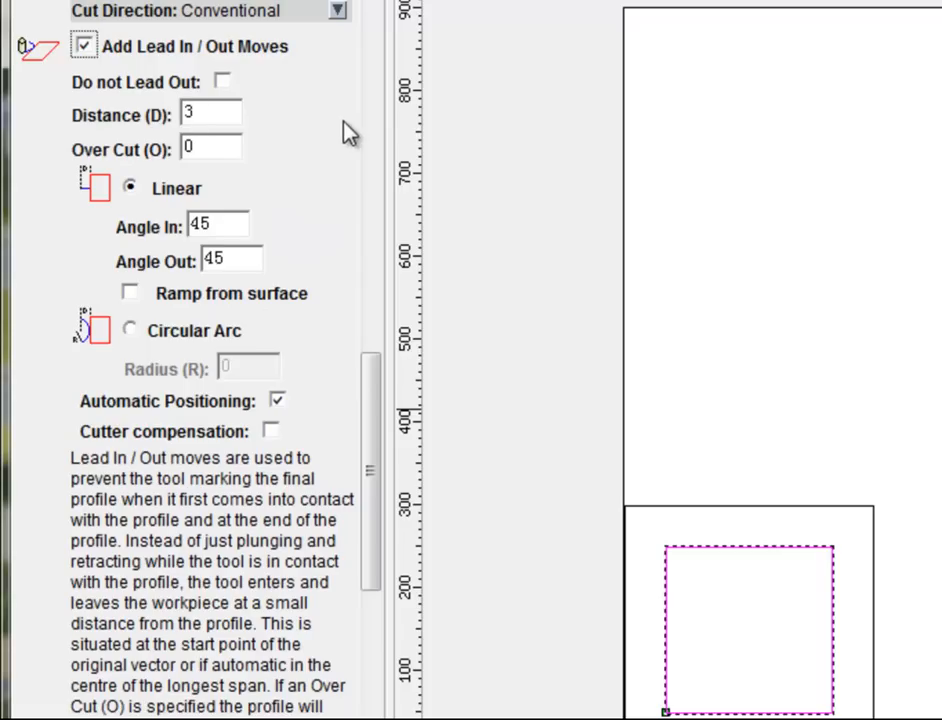
mouse_move(98, 184)
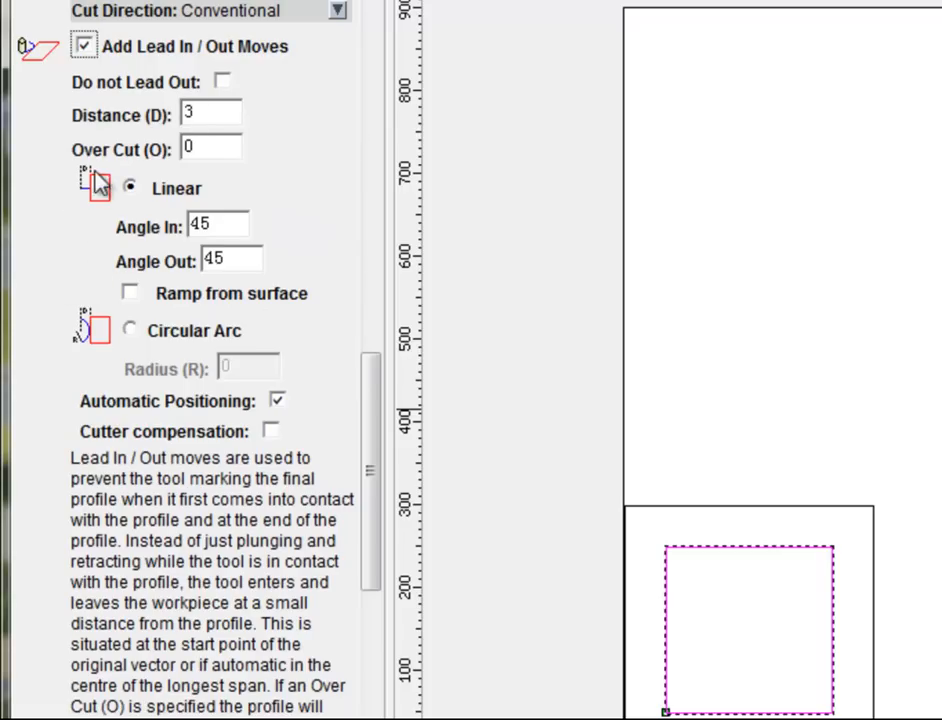
mouse_move(84, 196)
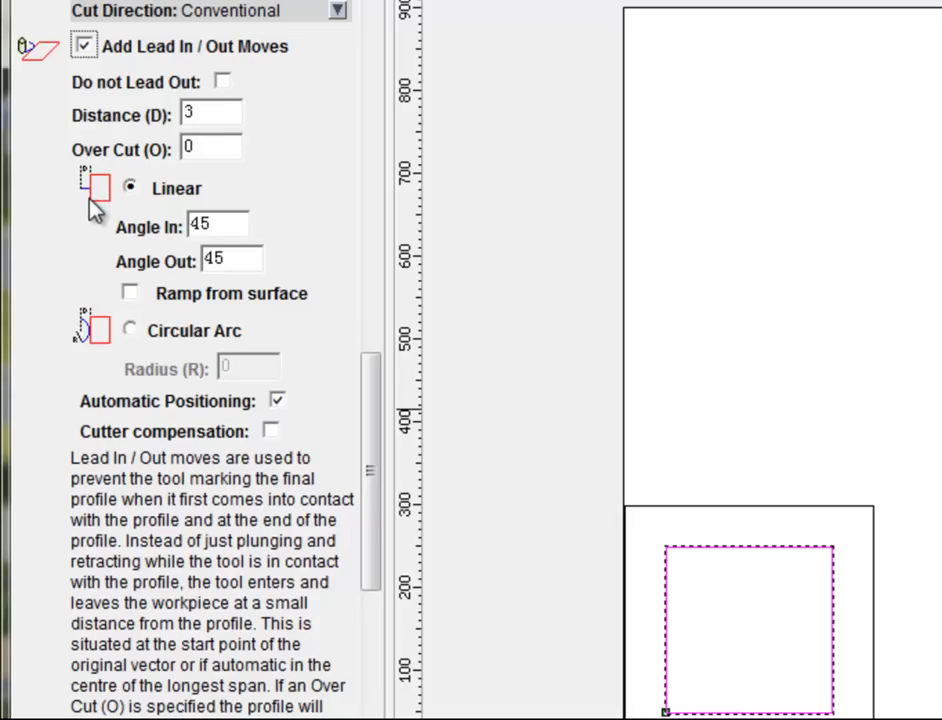
mouse_move(78, 328)
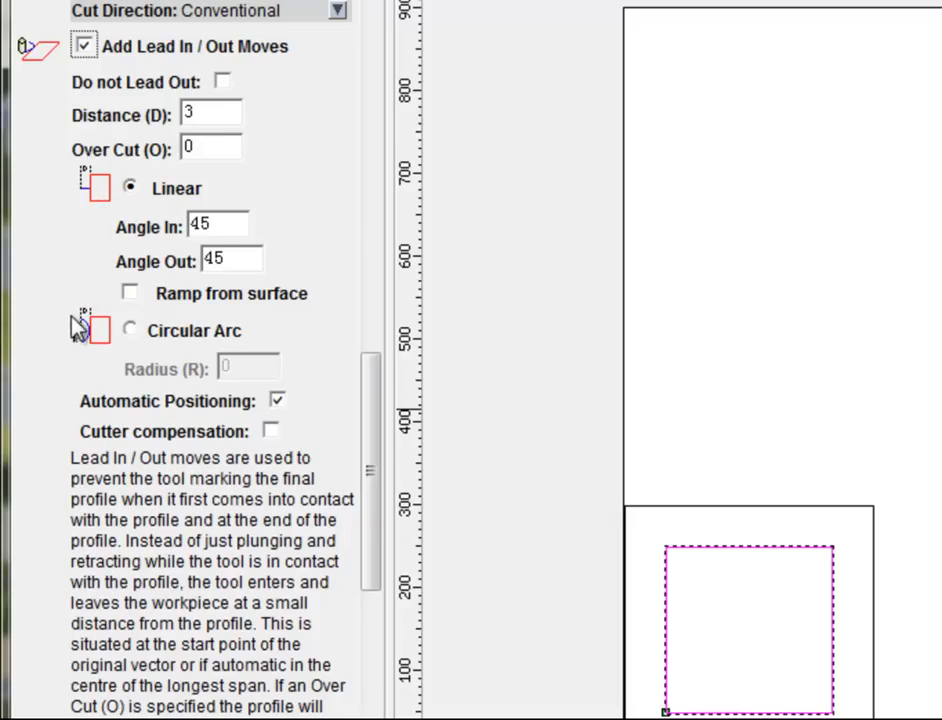
mouse_move(78, 388)
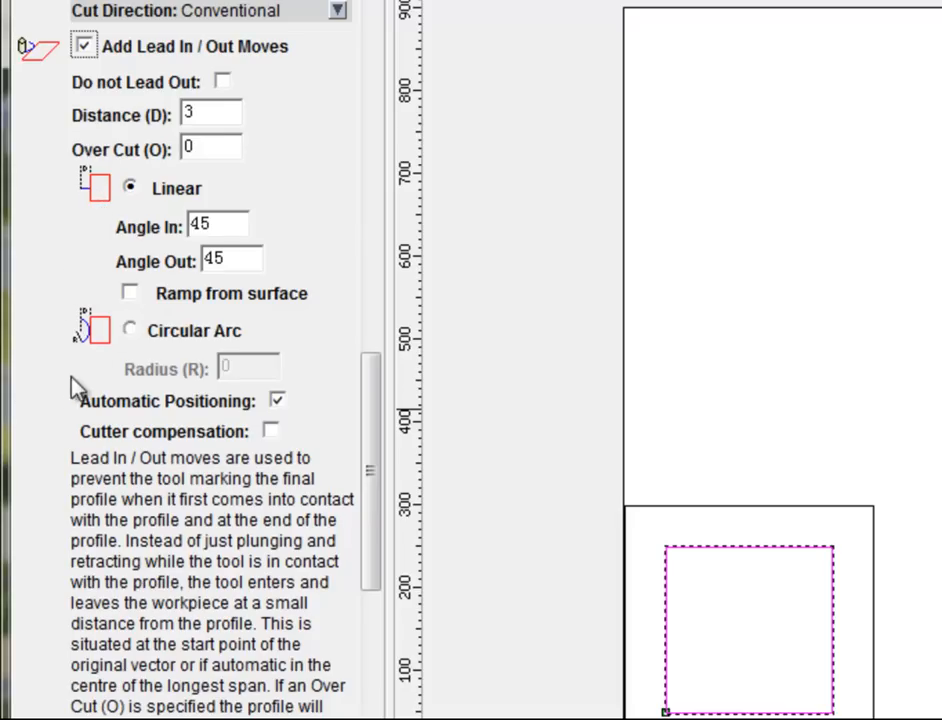
left_click(128, 330)
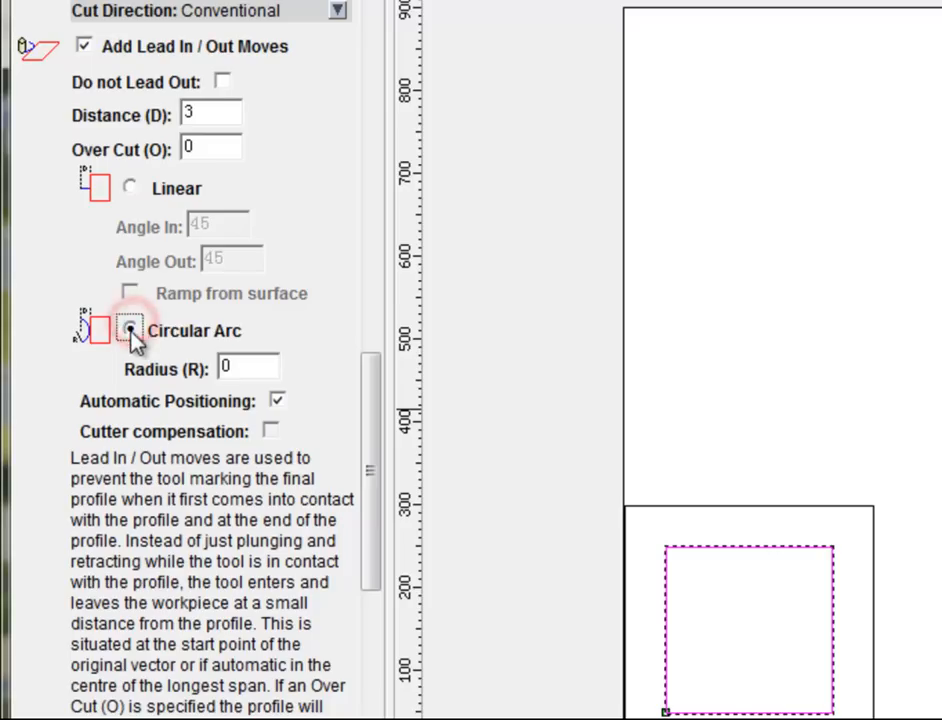
left_click(128, 330)
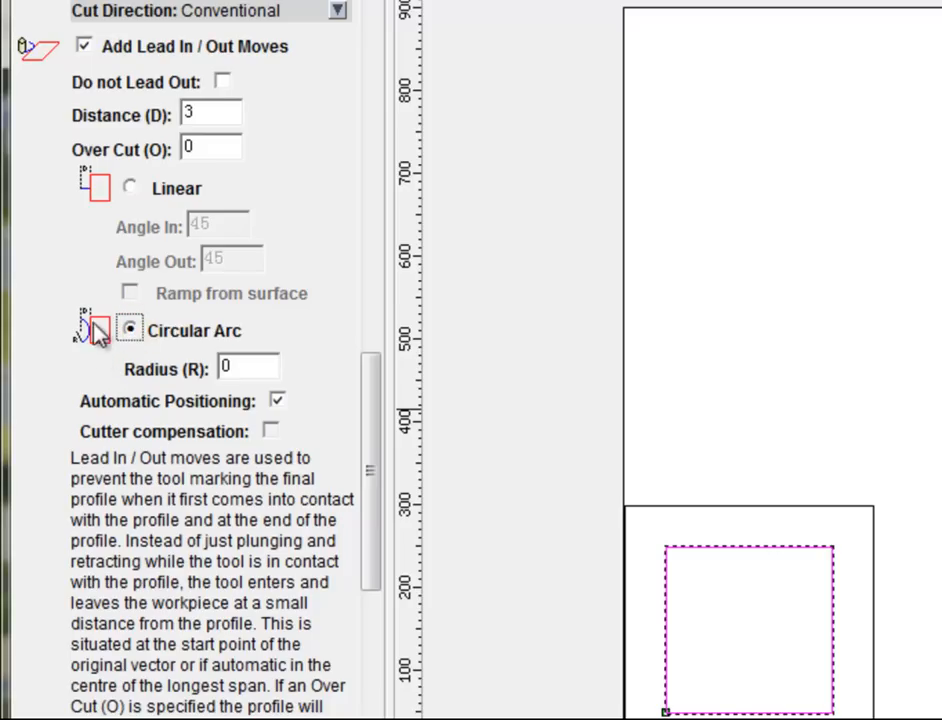
mouse_move(84, 396)
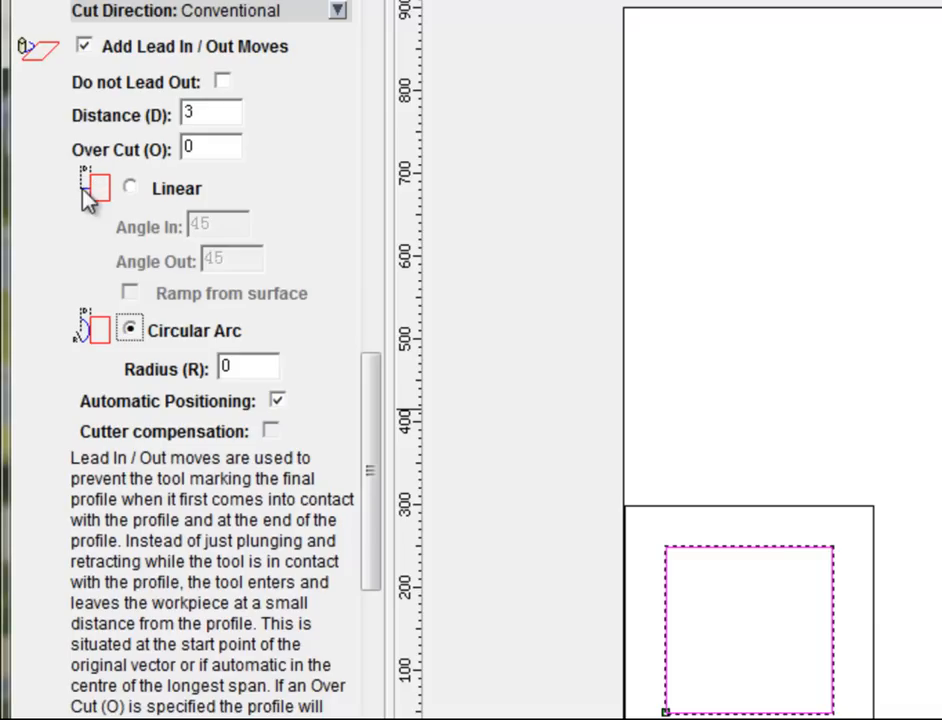
mouse_move(90, 204)
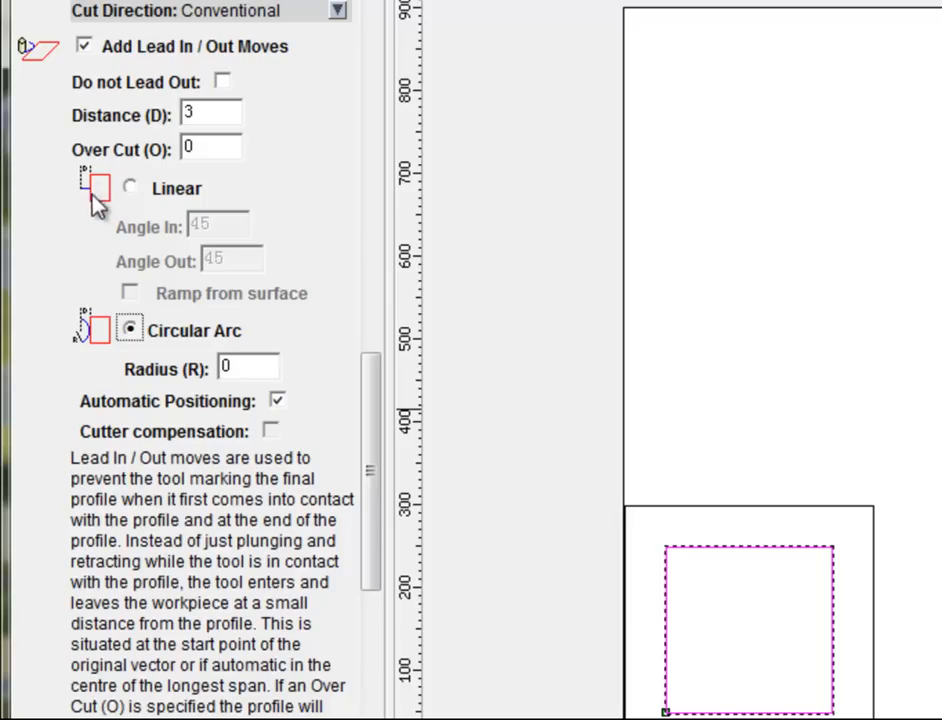
mouse_move(108, 344)
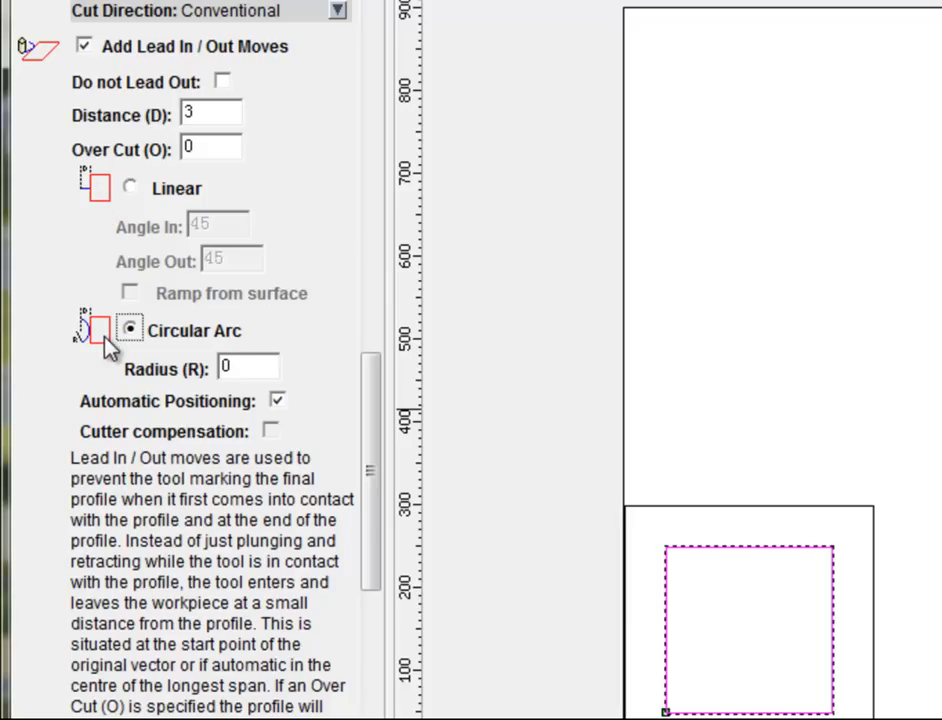
left_click(248, 368)
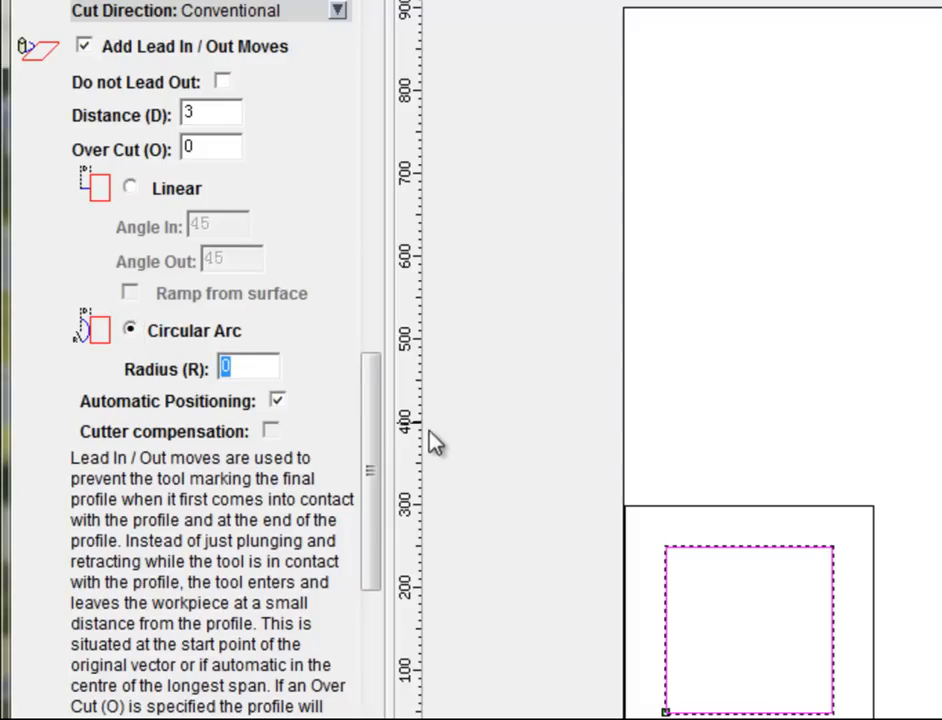
type("6")
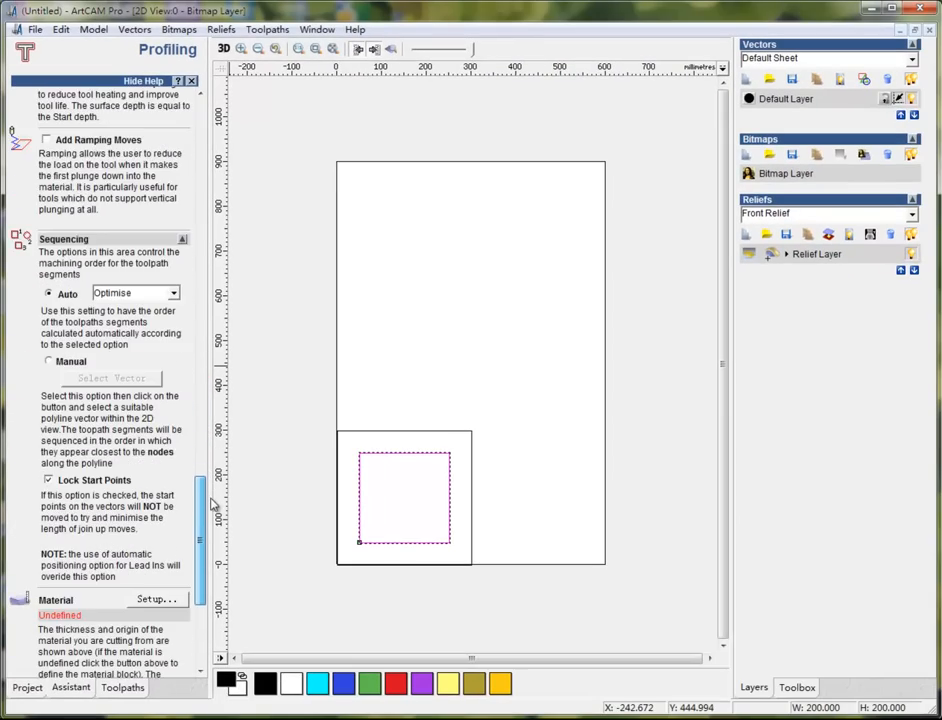
- Confirm Material Setup with 20.0 mm thickness and Z zero at the top surface
scroll("down", 3)
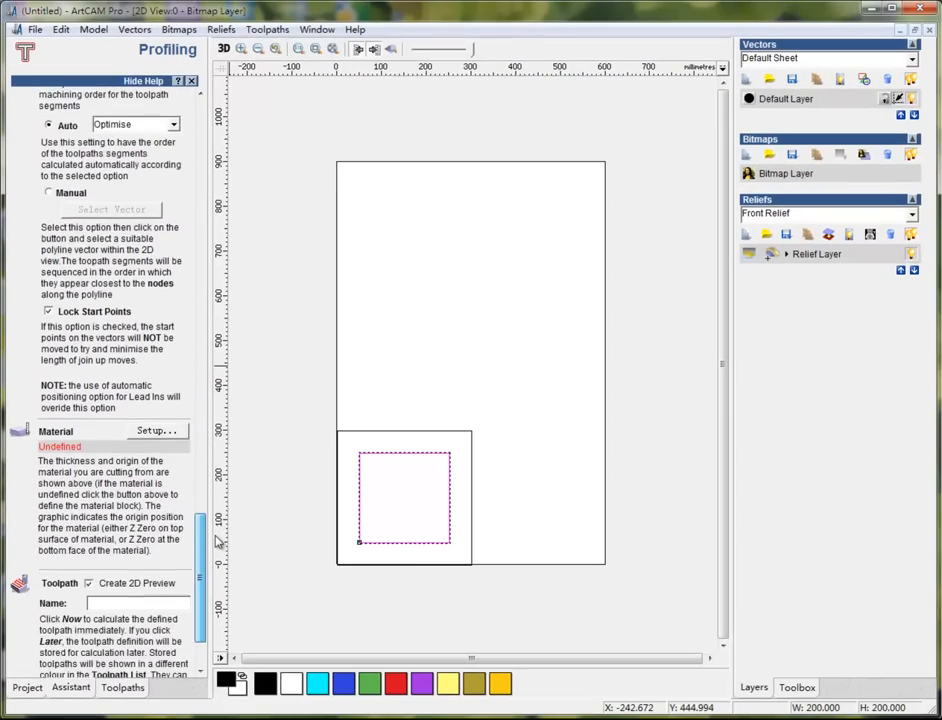
left_click(156, 430)
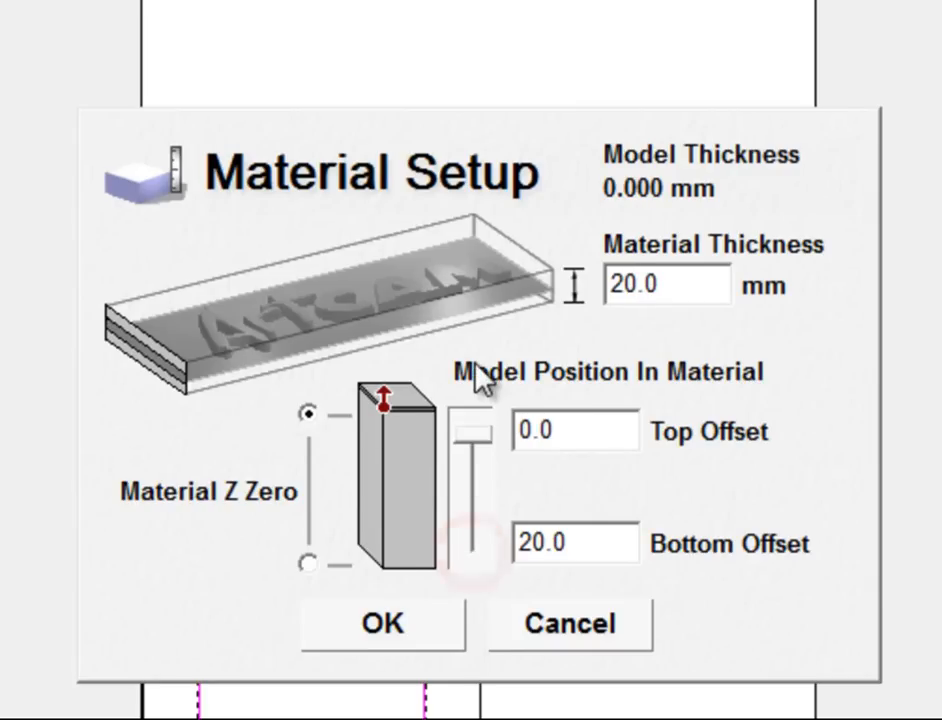
left_click(384, 586)
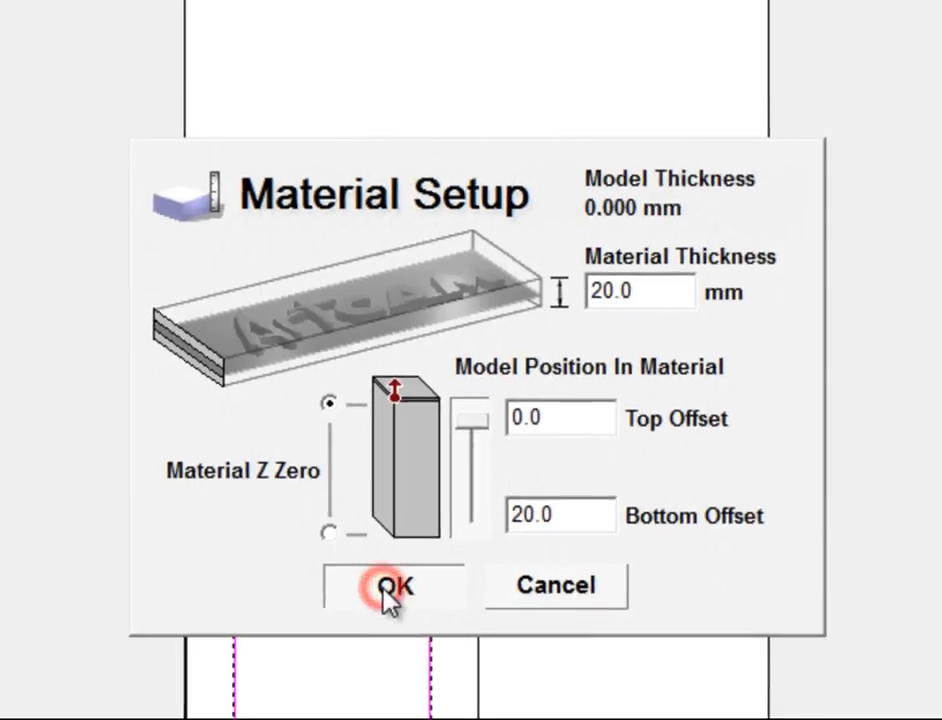
left_click(392, 586)
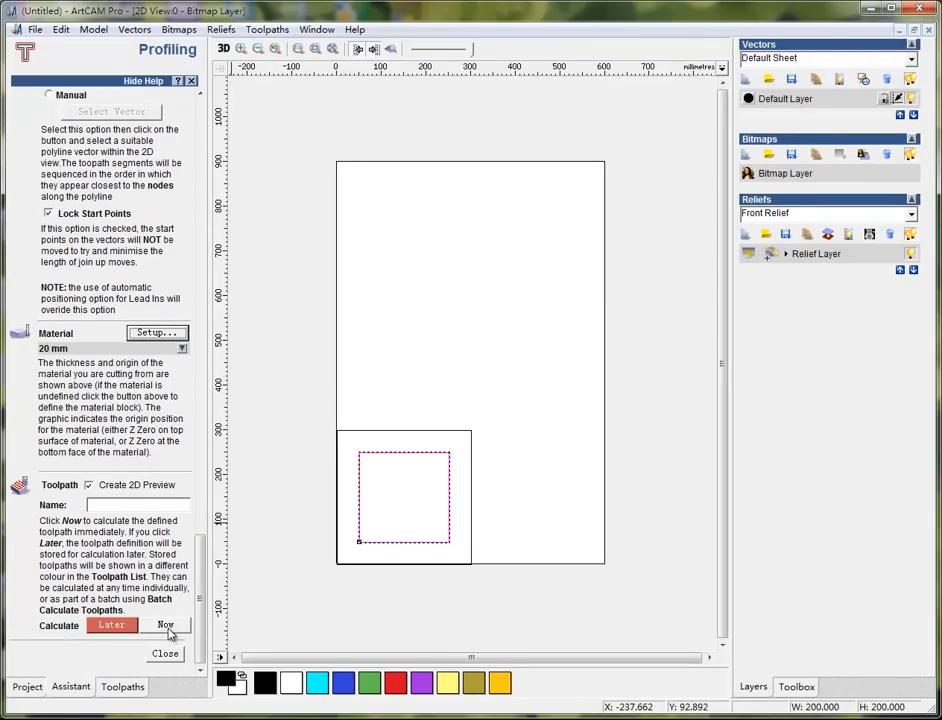
- Calculate the profile toolpath now and close the profiling settings
left_click(164, 624)
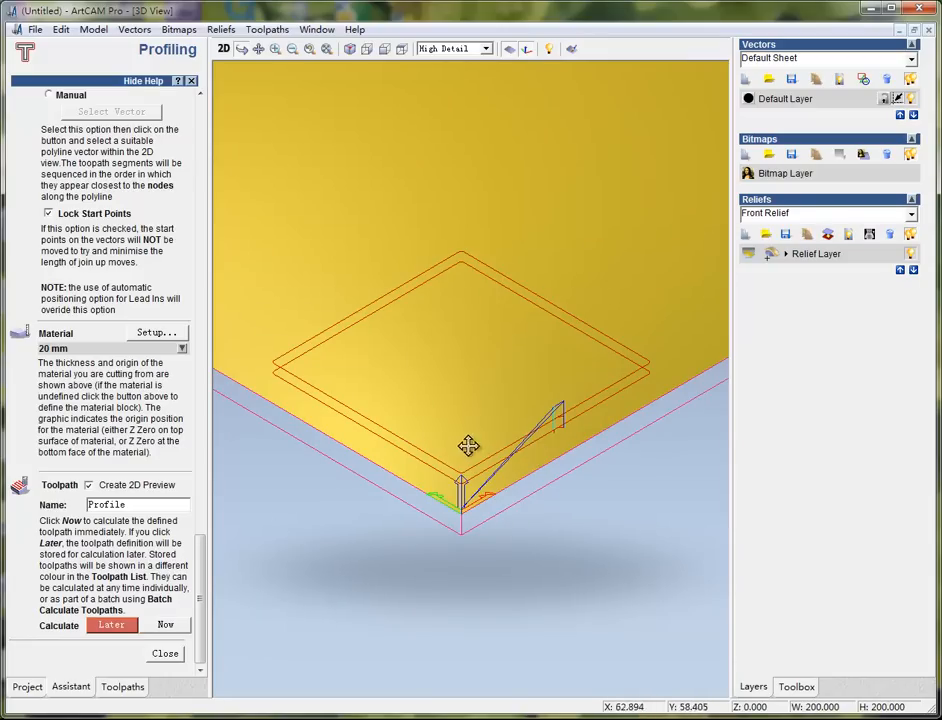
mouse_move(468, 504)
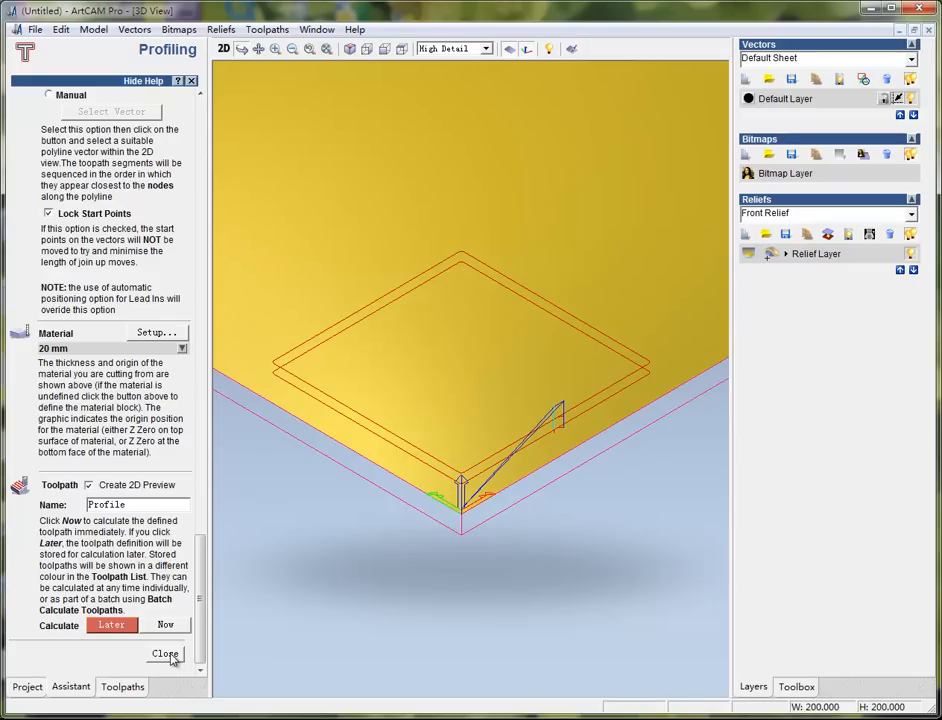
left_click(164, 654)
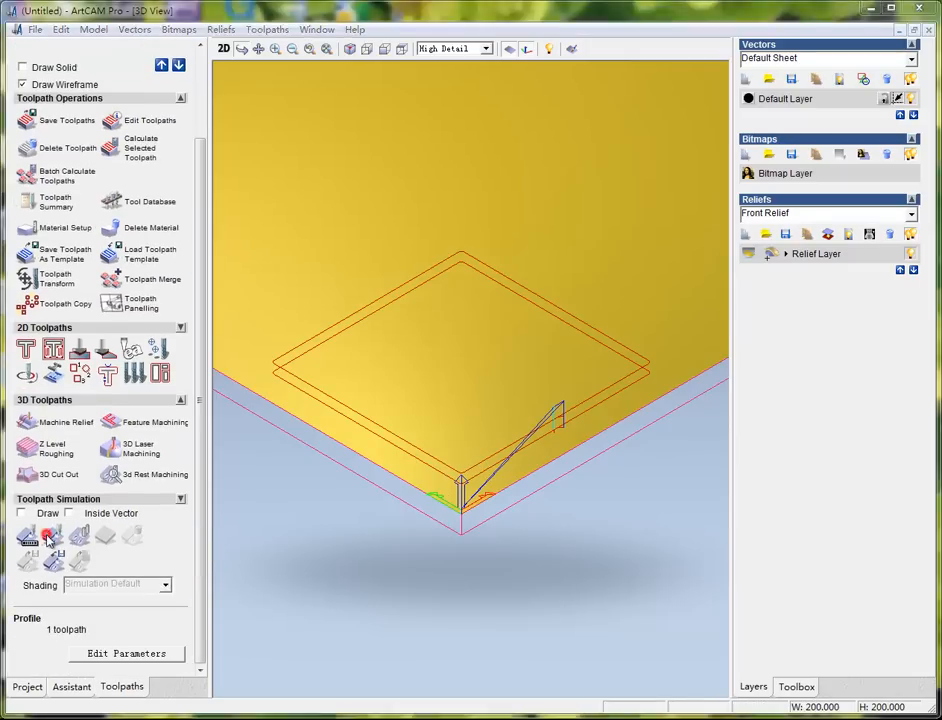
- Run Simulate Toolpath on the 0 to -20 block at normal speed, viewing the square groove cut
left_click(52, 536)
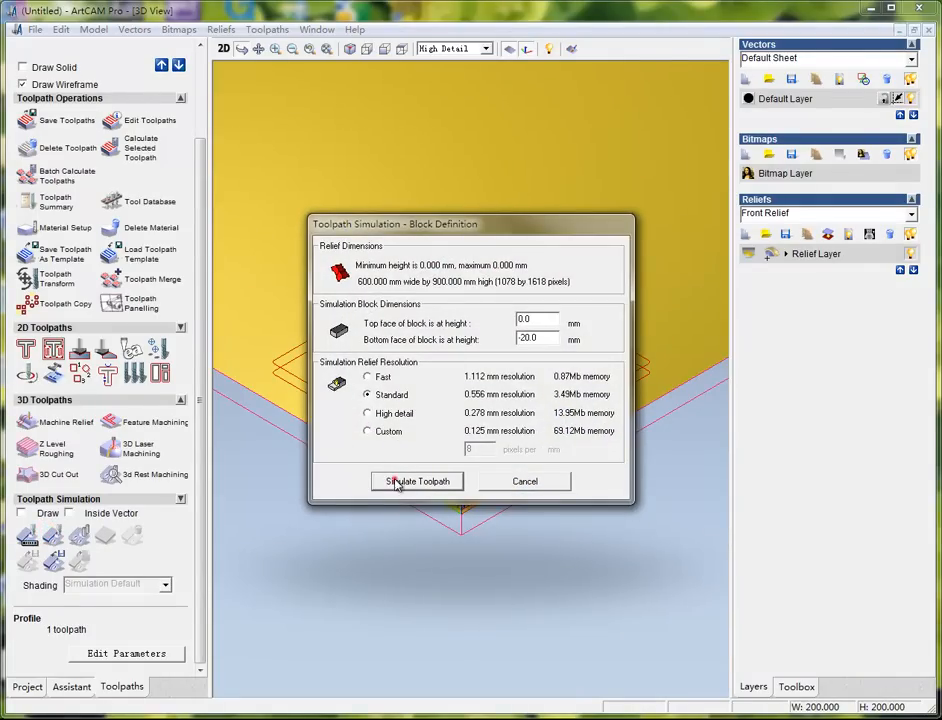
left_click(416, 480)
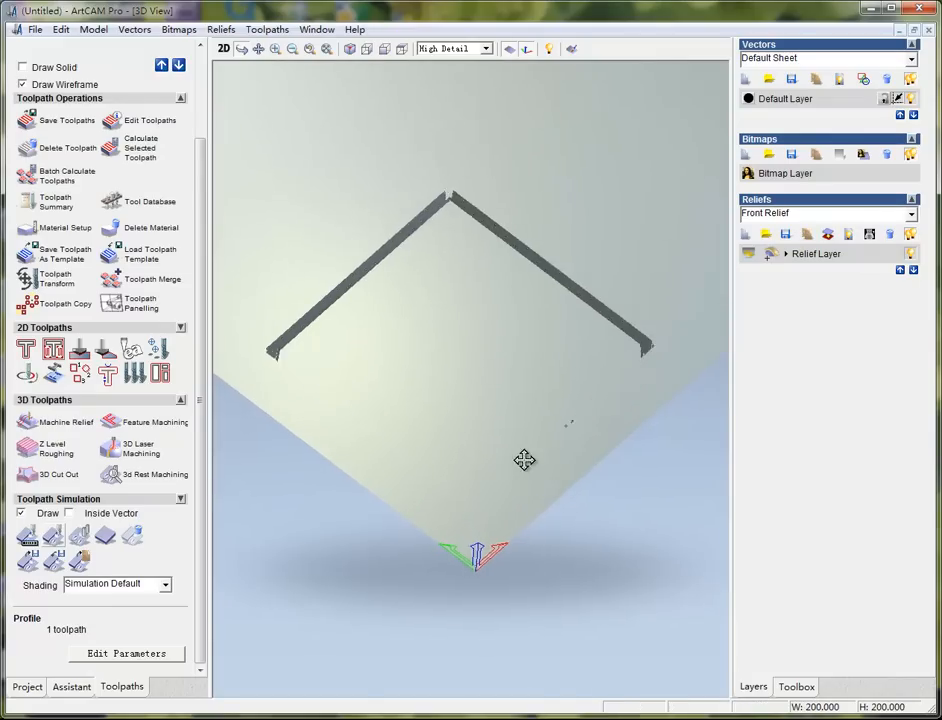
left_click_drag(524, 460, 370, 516)
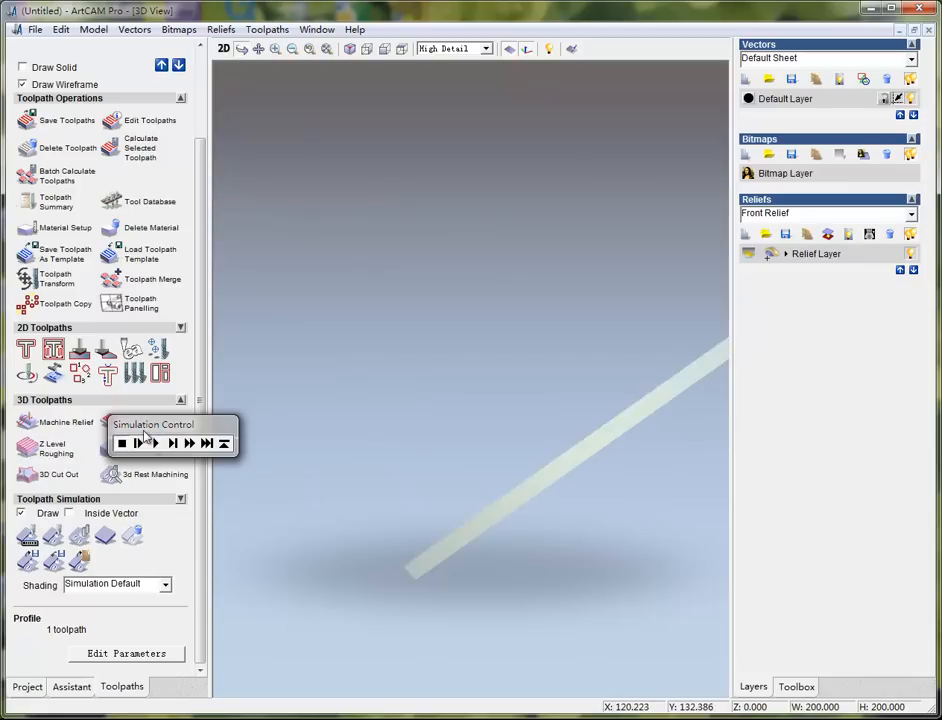
left_click(136, 444)
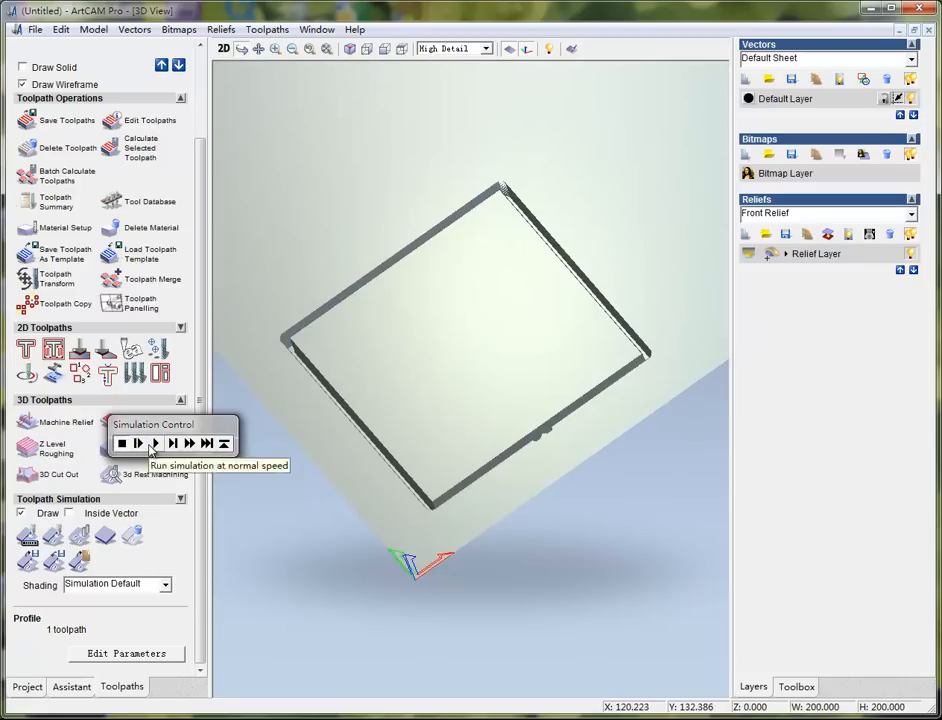
left_click(138, 444)
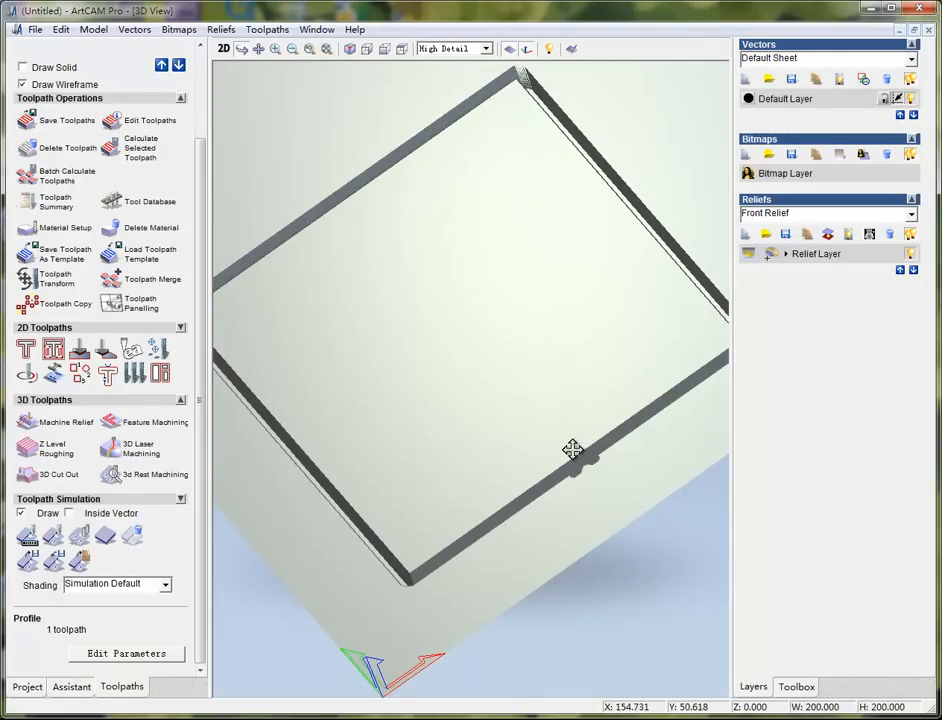
mouse_move(610, 468)
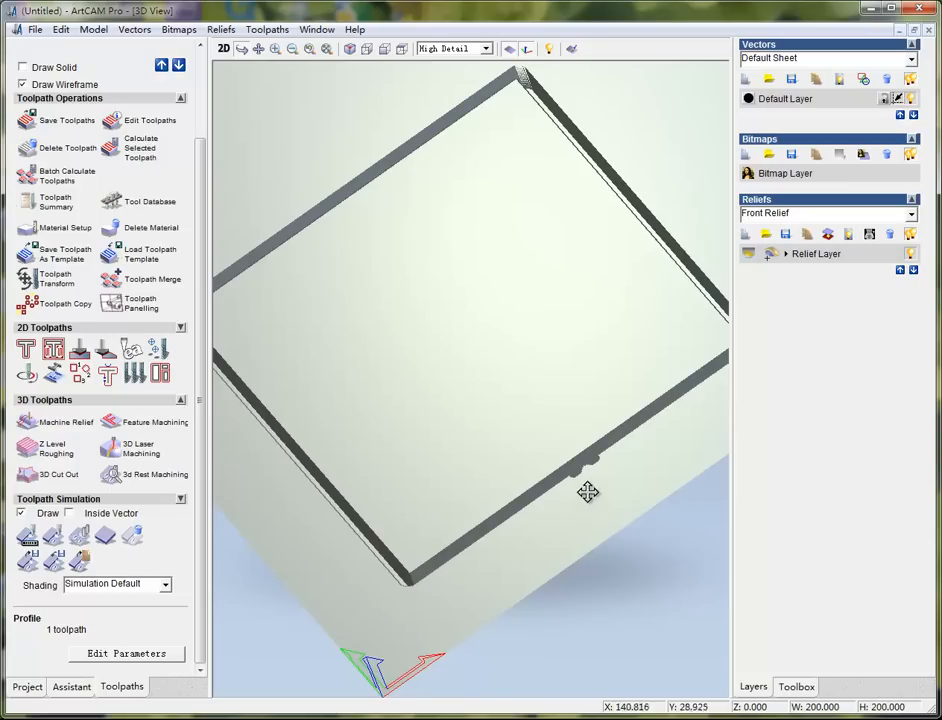
mouse_move(468, 108)
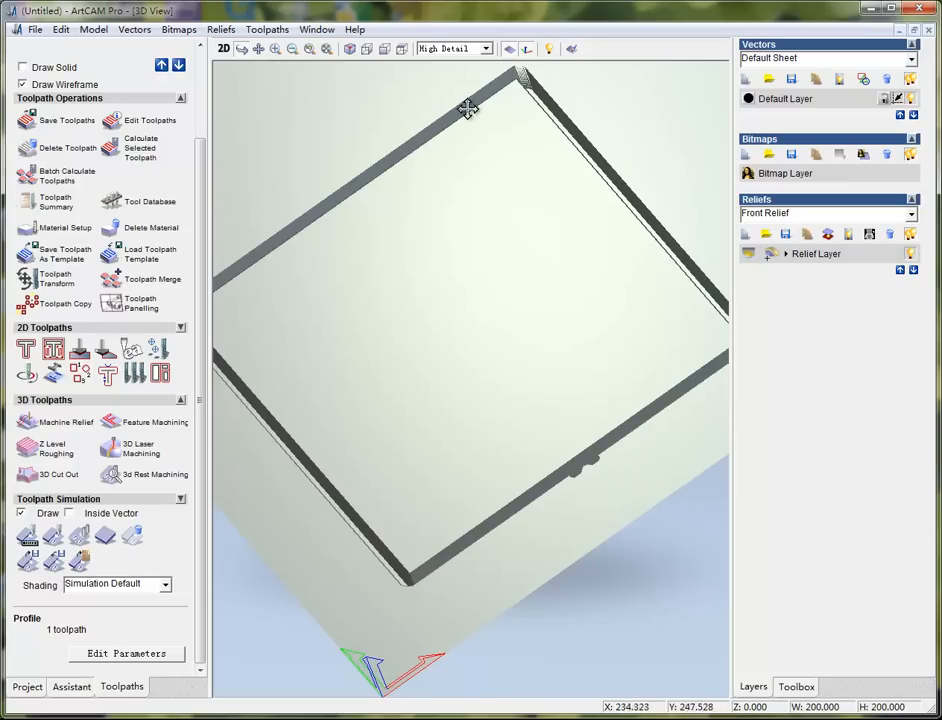